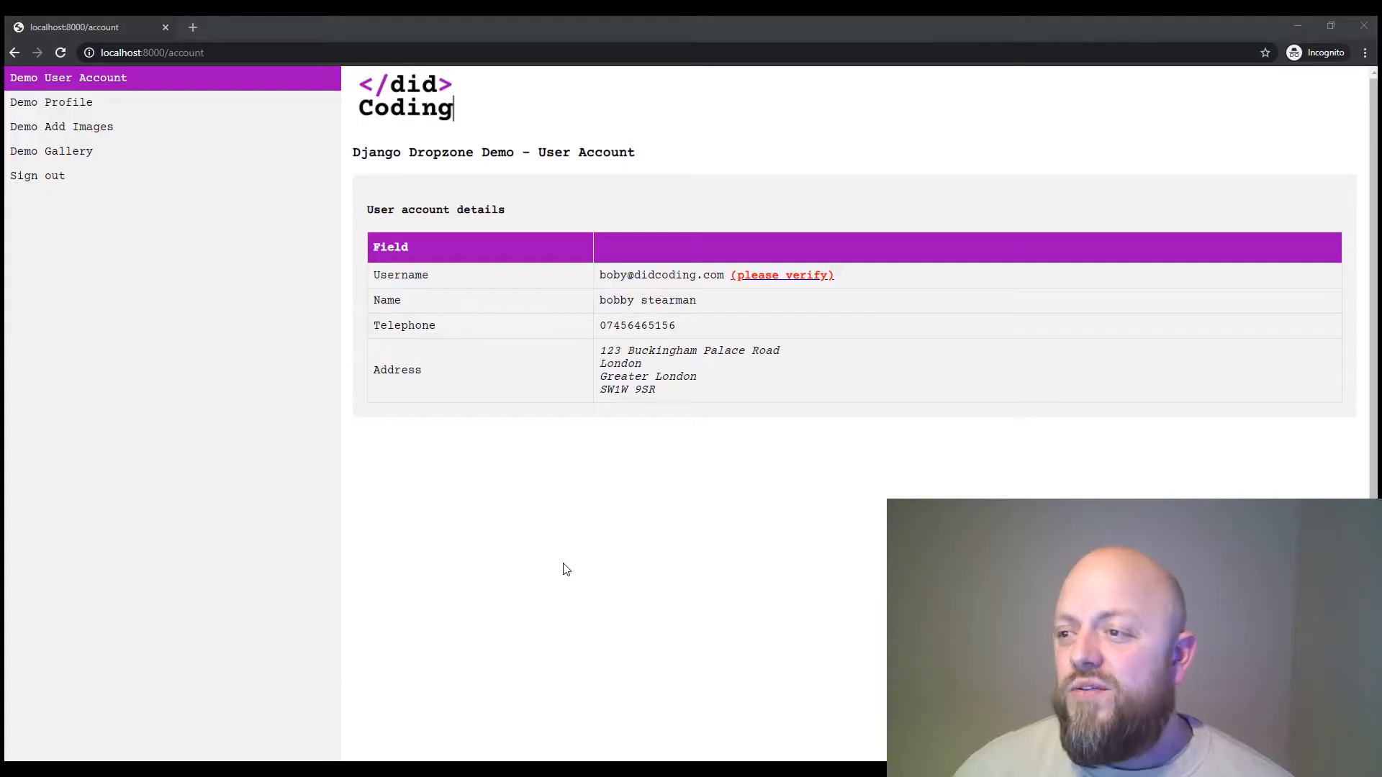
{"action": "mouse_move", "coordinate": [484, 508]}
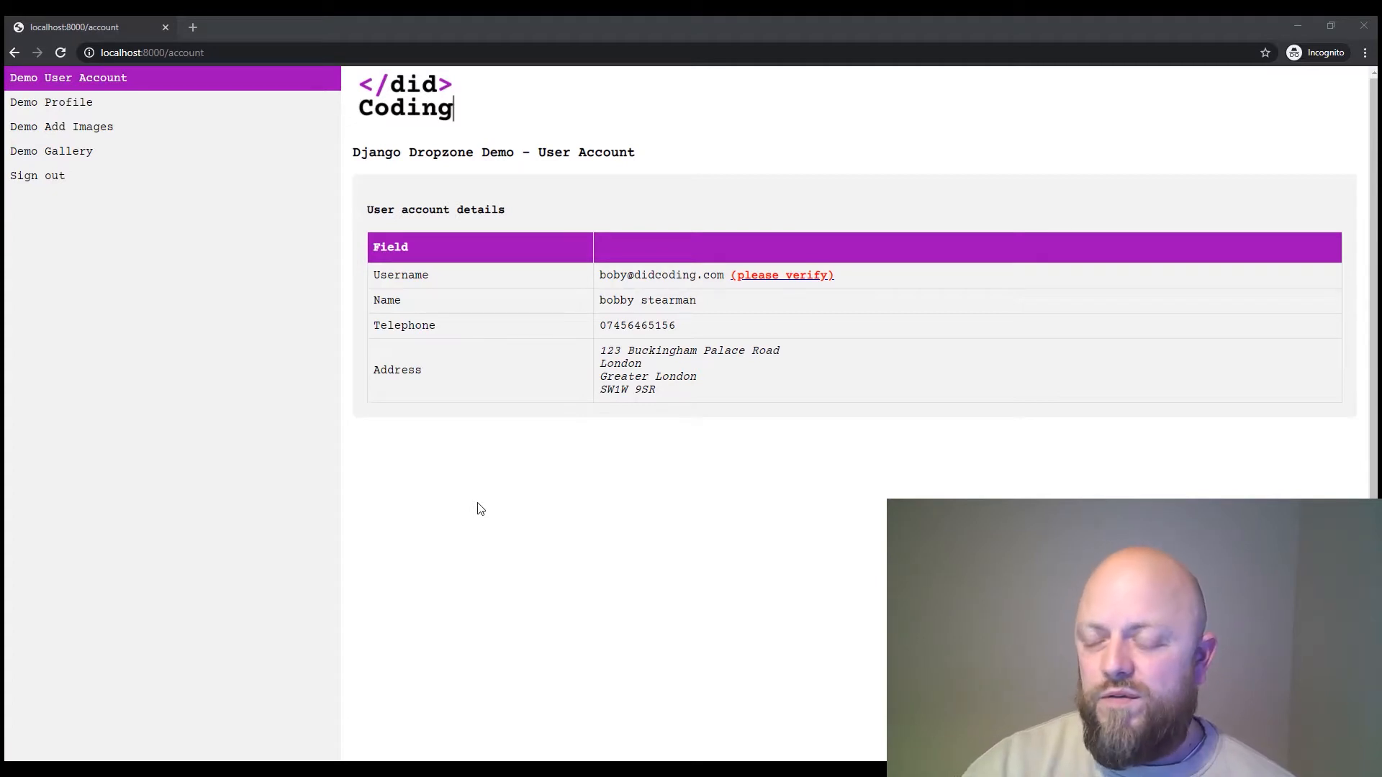
{"action": "mouse_move", "coordinate": [562, 494]}
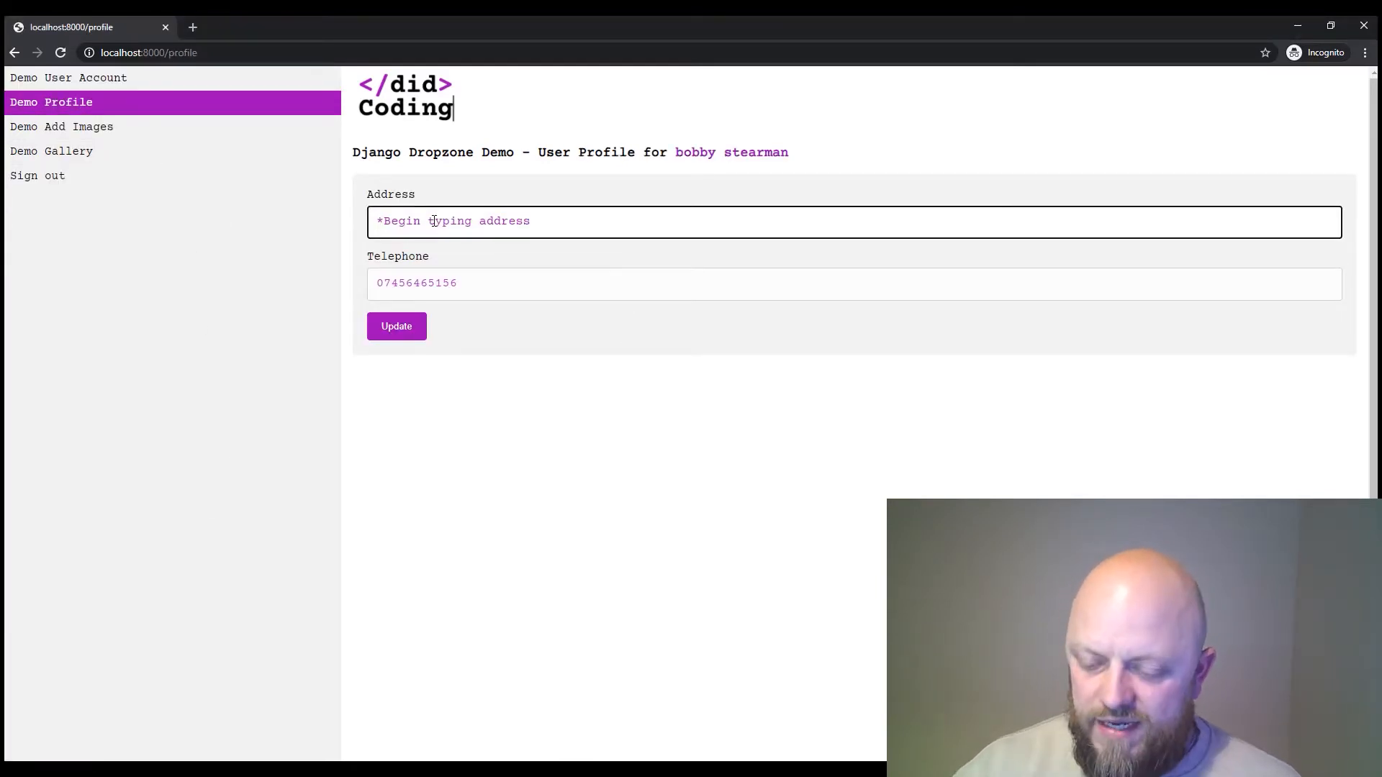
Step: Enter 123 into the Address field on the Demo Profile page
{"action": "type", "text": "123"}
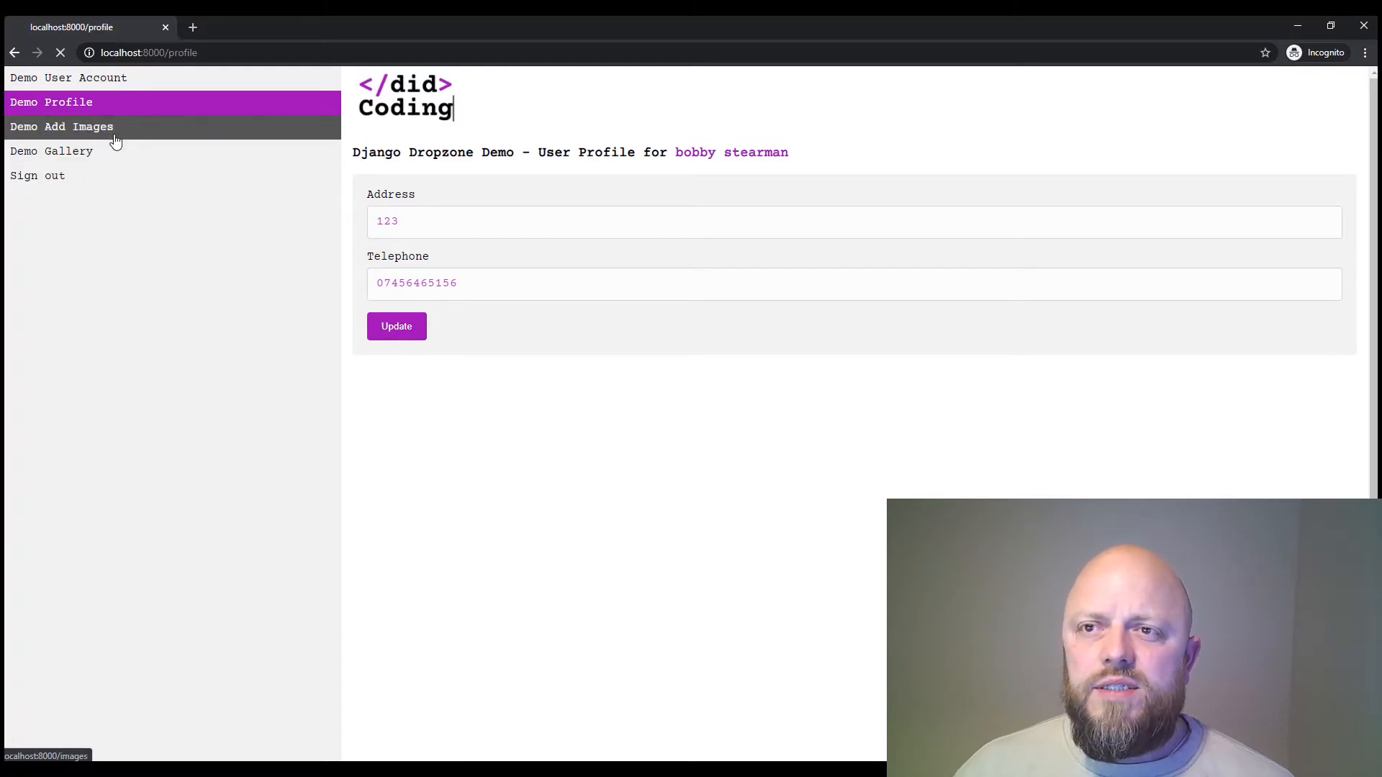
Step: Upload the dropped photo from Demo Add Images and dismiss the success alert
{"action": "left_click", "coordinate": [61, 127]}
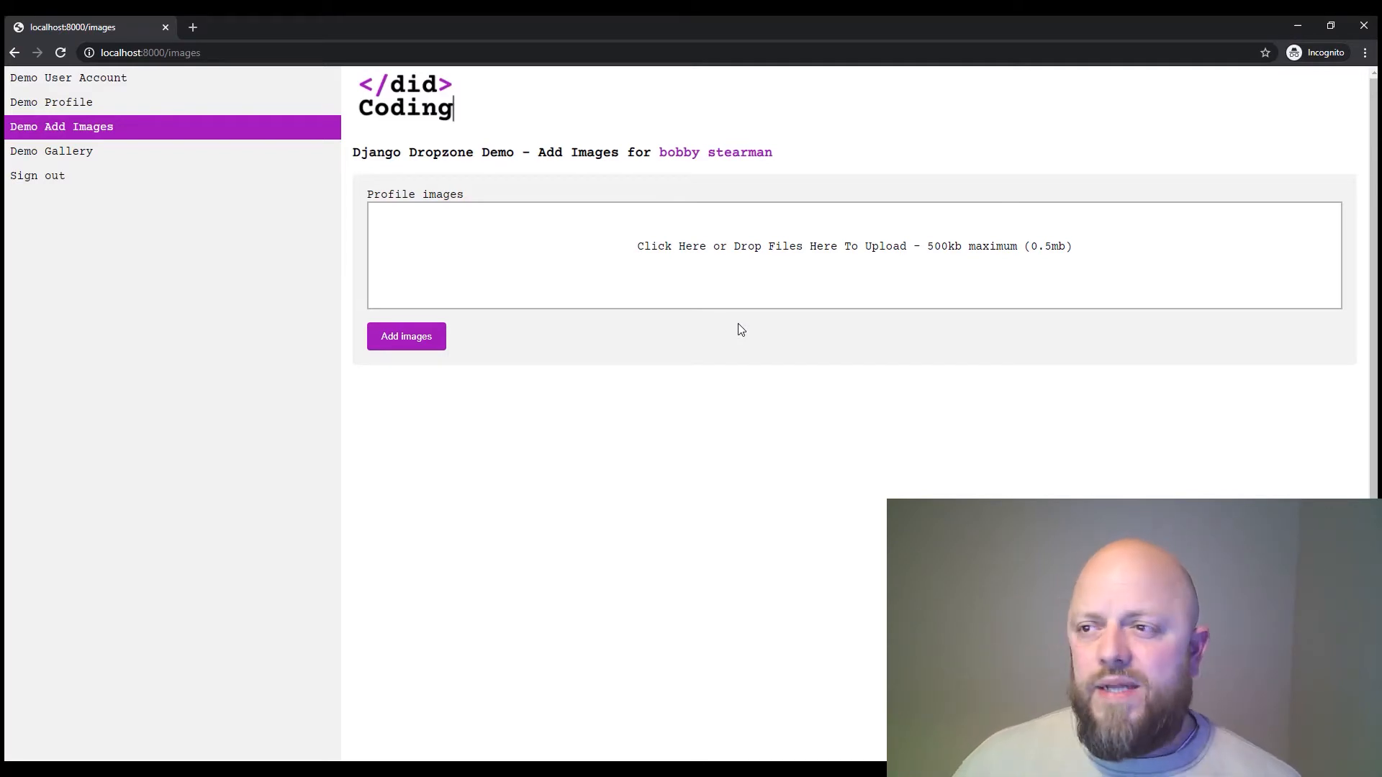
{"action": "mouse_move", "coordinate": [701, 436]}
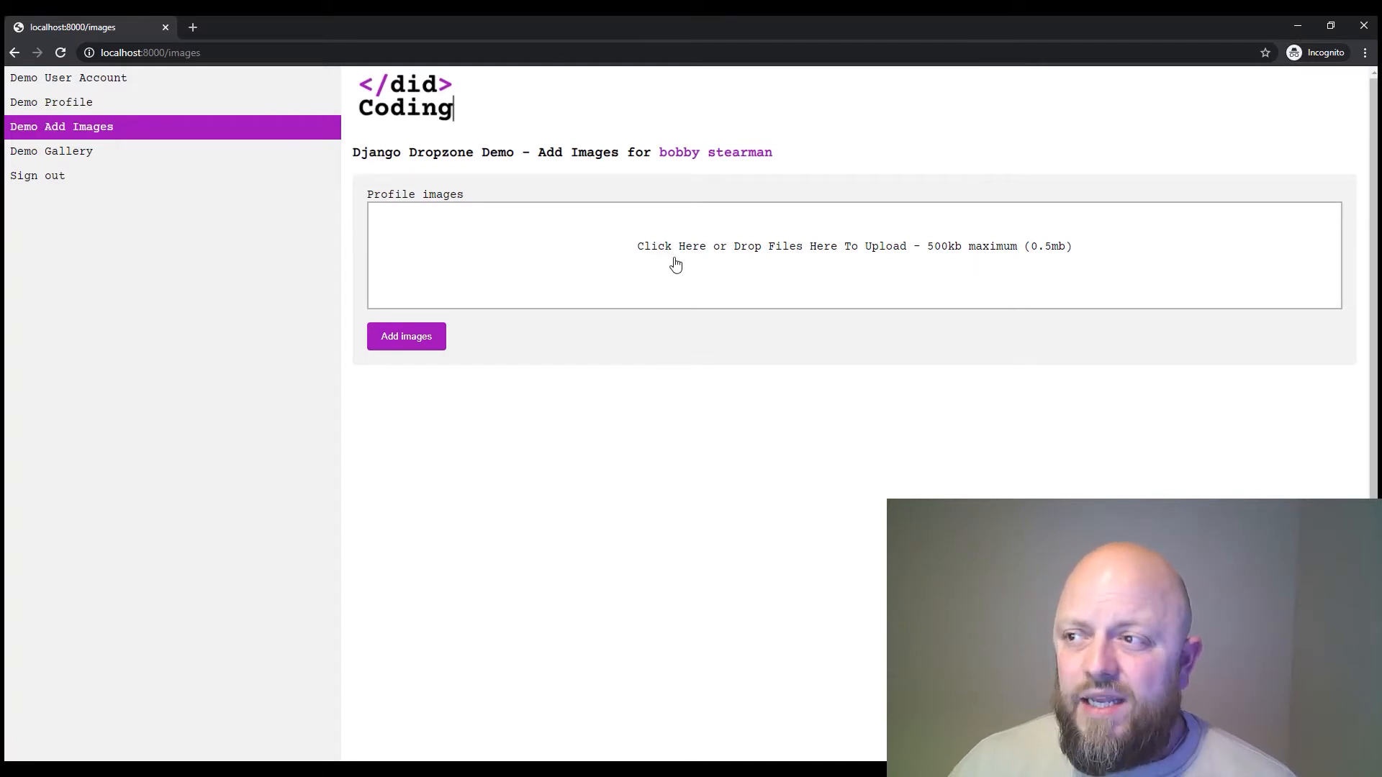
{"action": "mouse_move", "coordinate": [678, 262]}
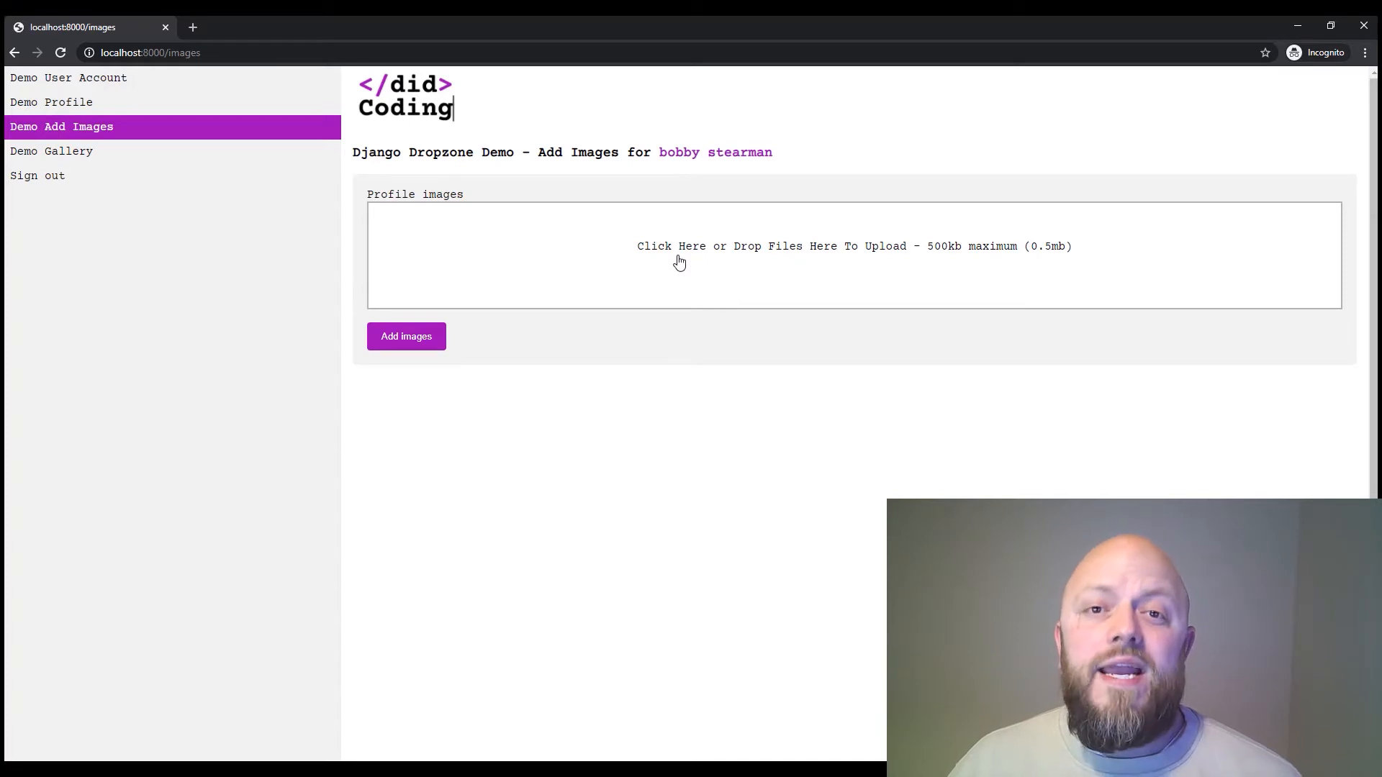
{"action": "mouse_move", "coordinate": [953, 269]}
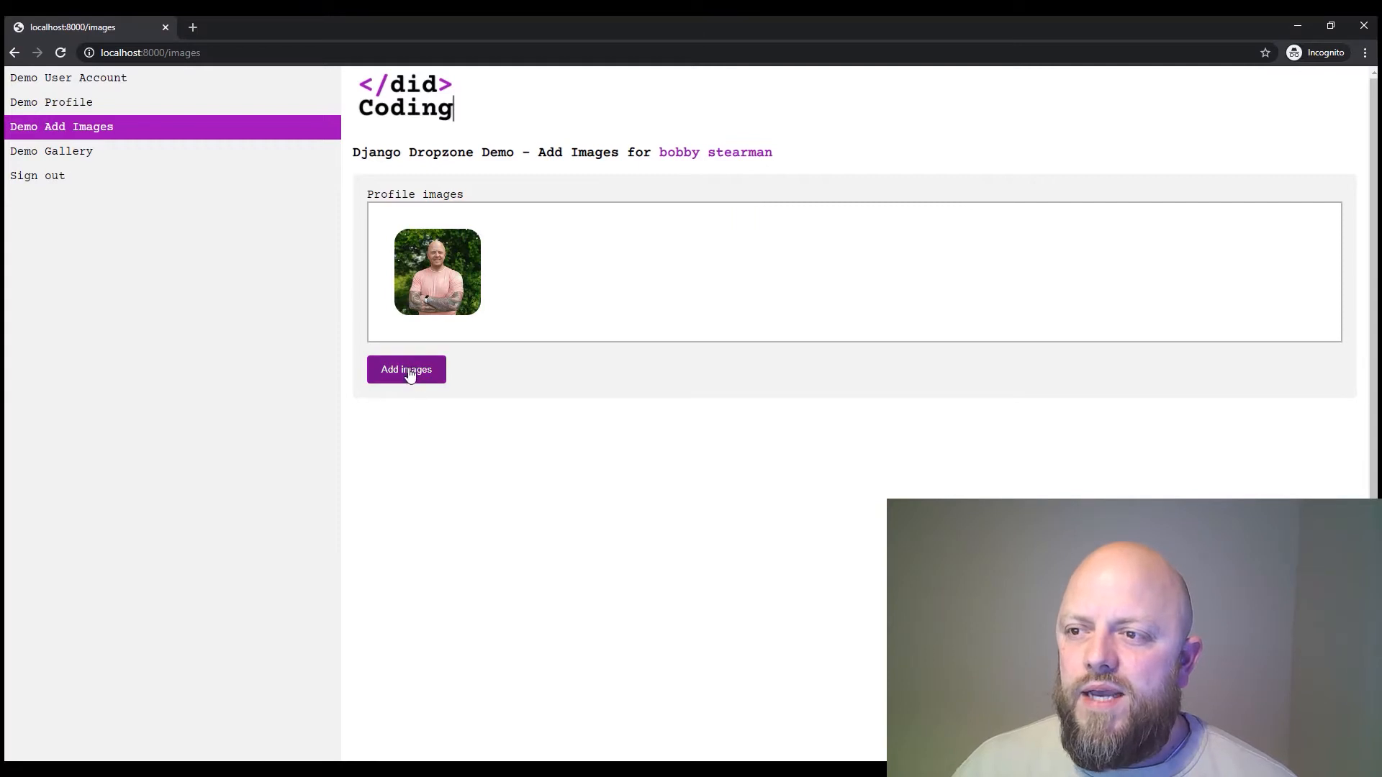
{"action": "left_click", "coordinate": [406, 370]}
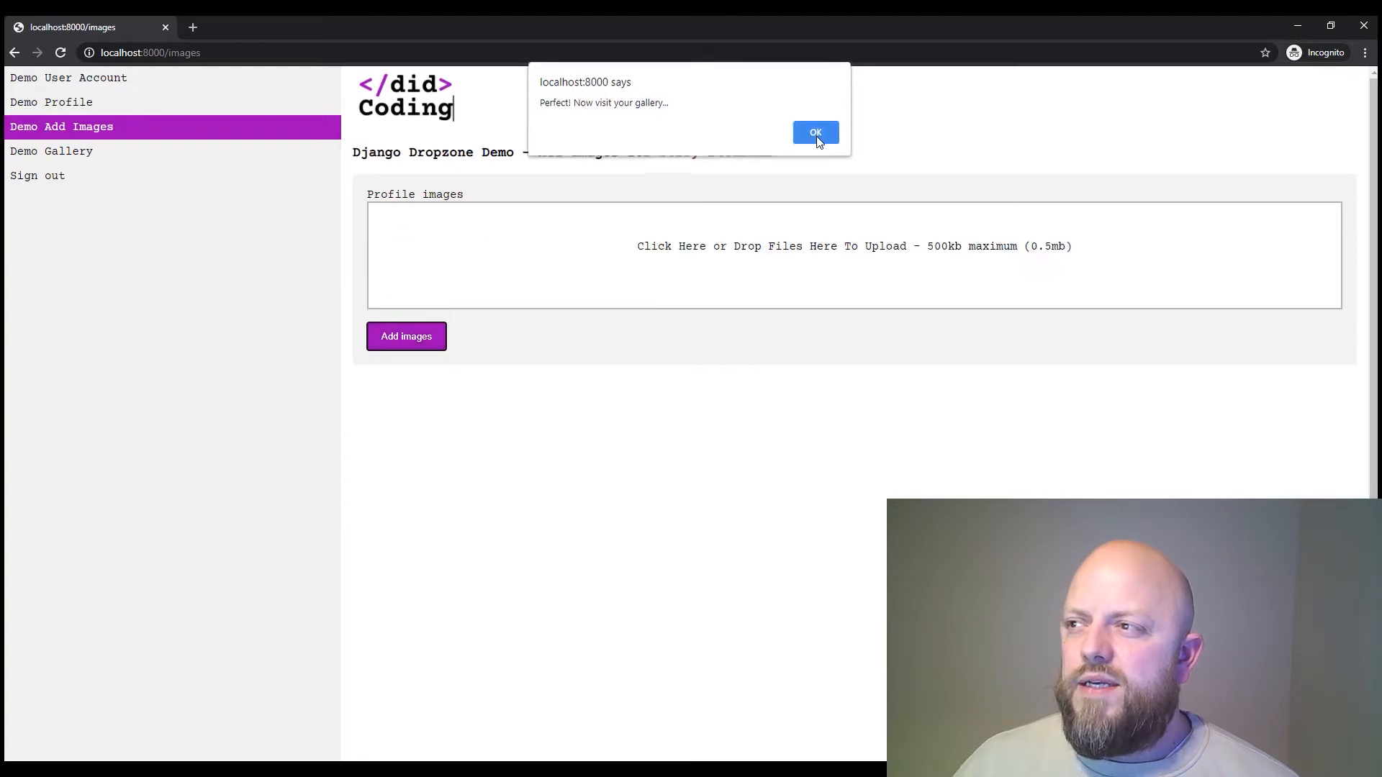
{"action": "left_click", "coordinate": [814, 131]}
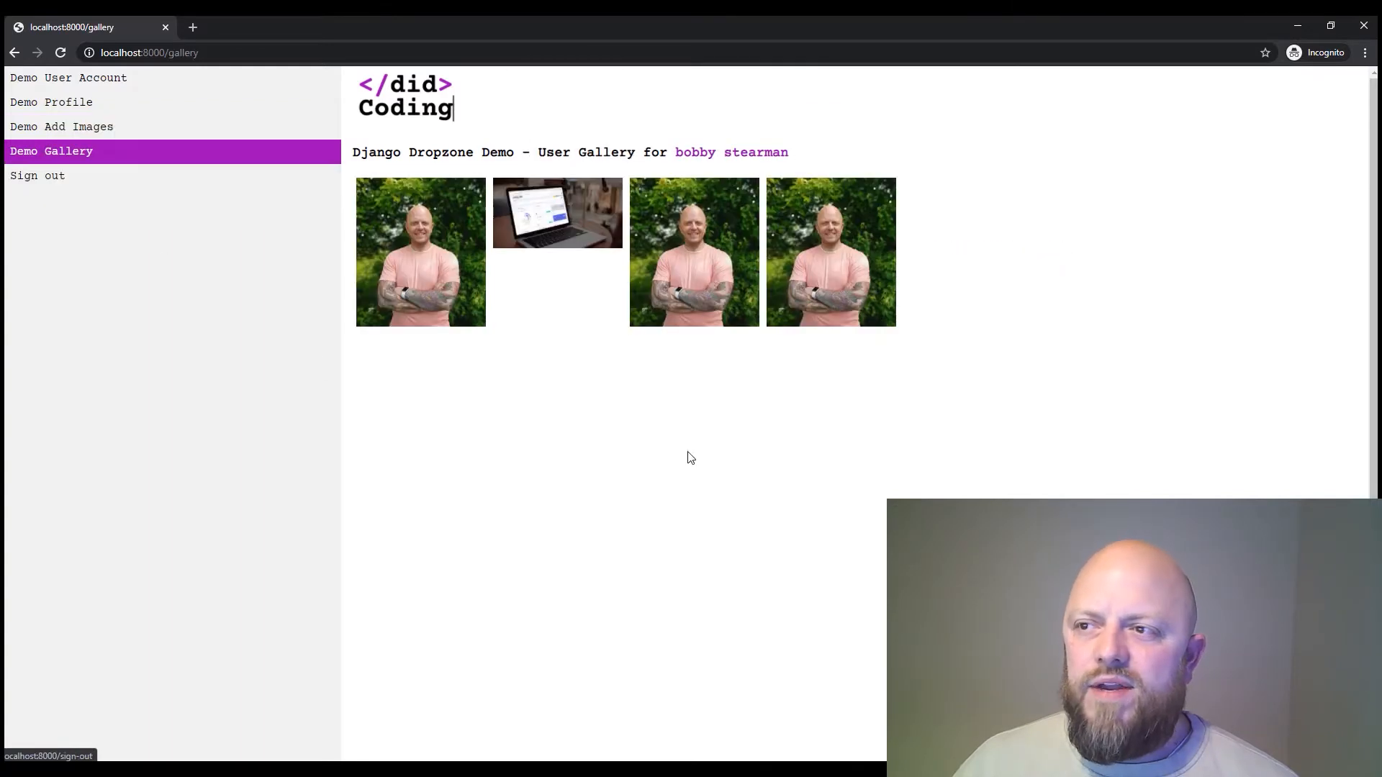
{"action": "mouse_move", "coordinate": [568, 517]}
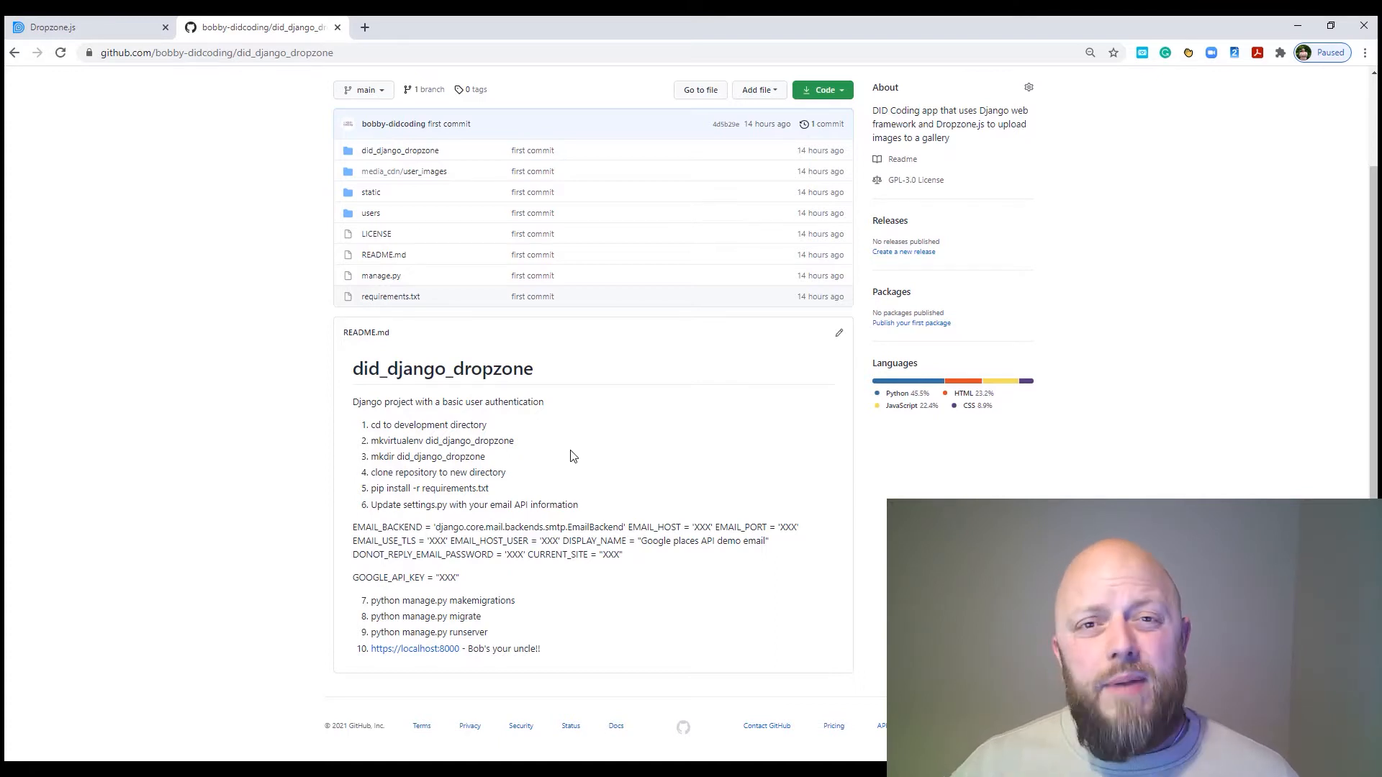
{"action": "mouse_move", "coordinate": [516, 543]}
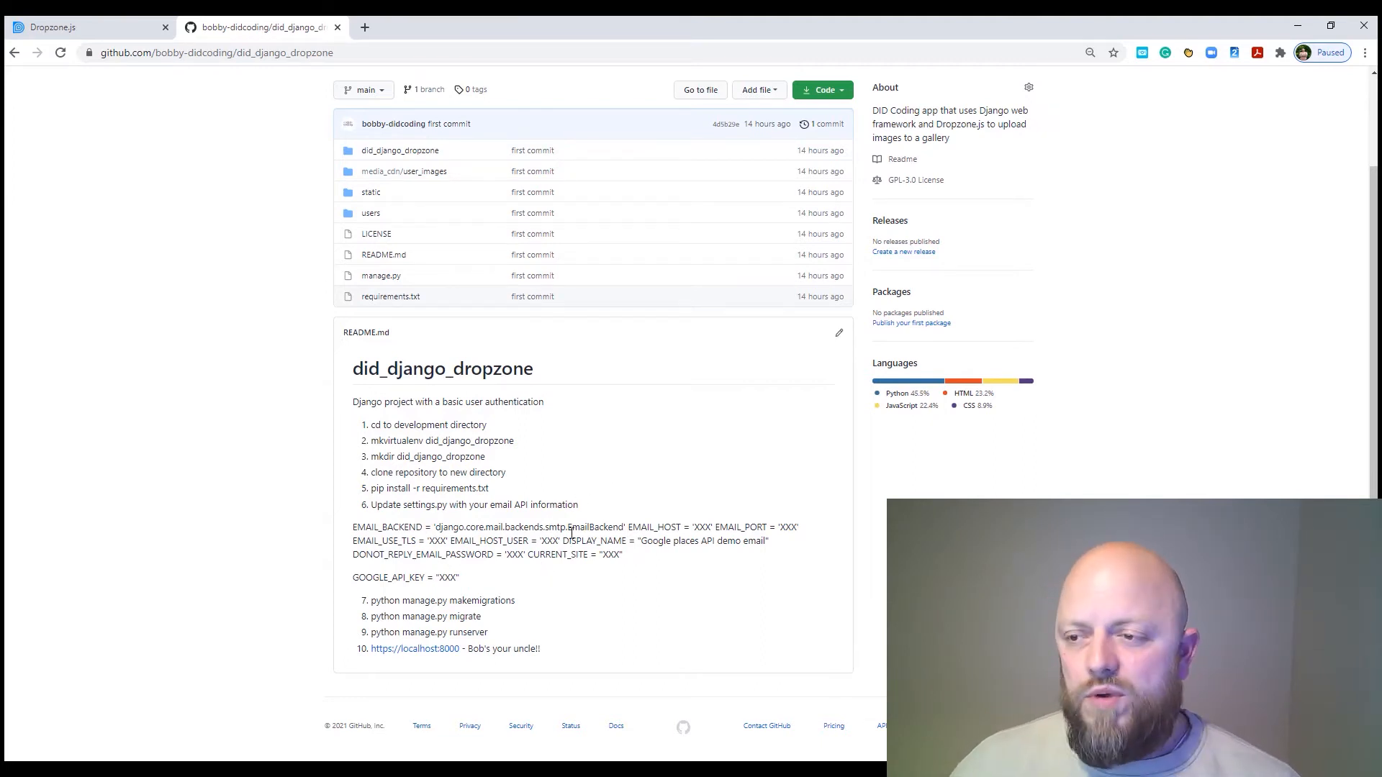
{"action": "mouse_move", "coordinate": [568, 585]}
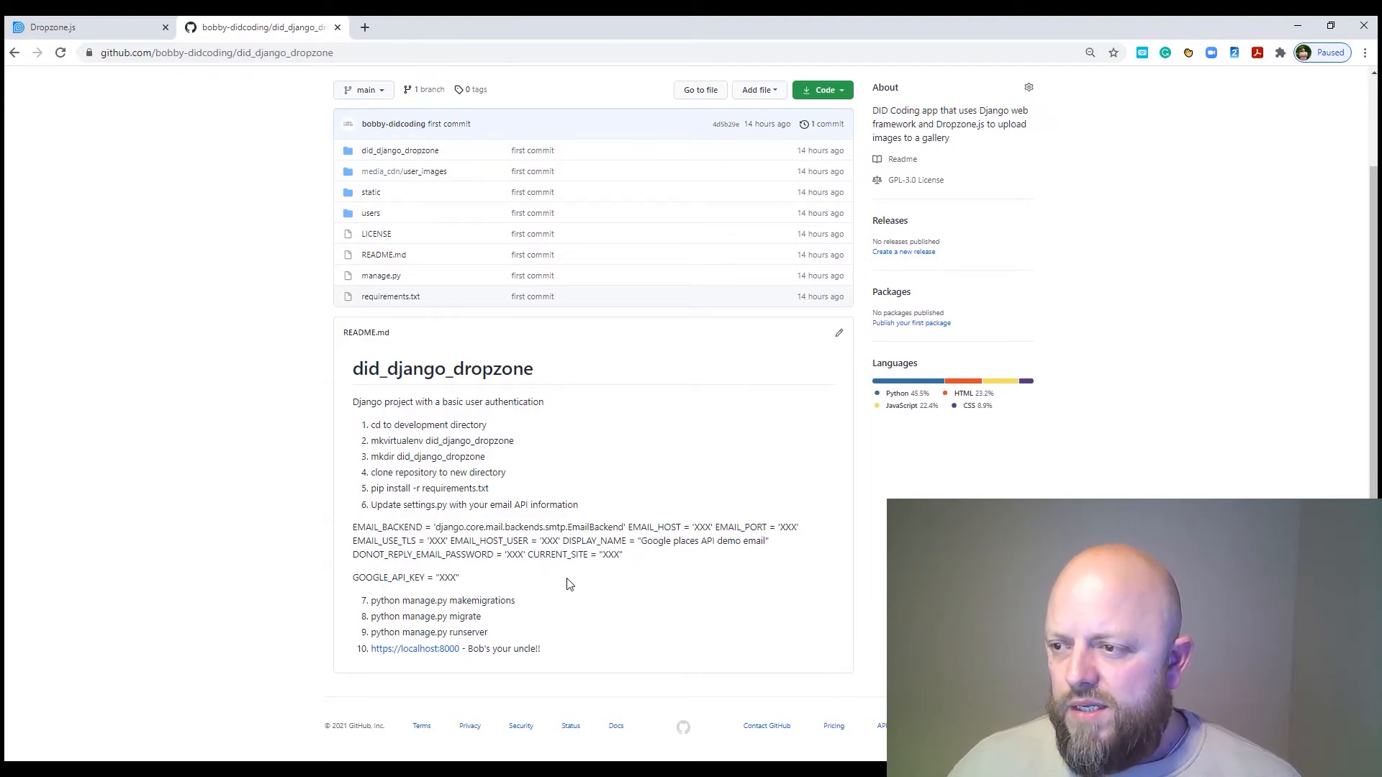
{"action": "mouse_move", "coordinate": [563, 588]}
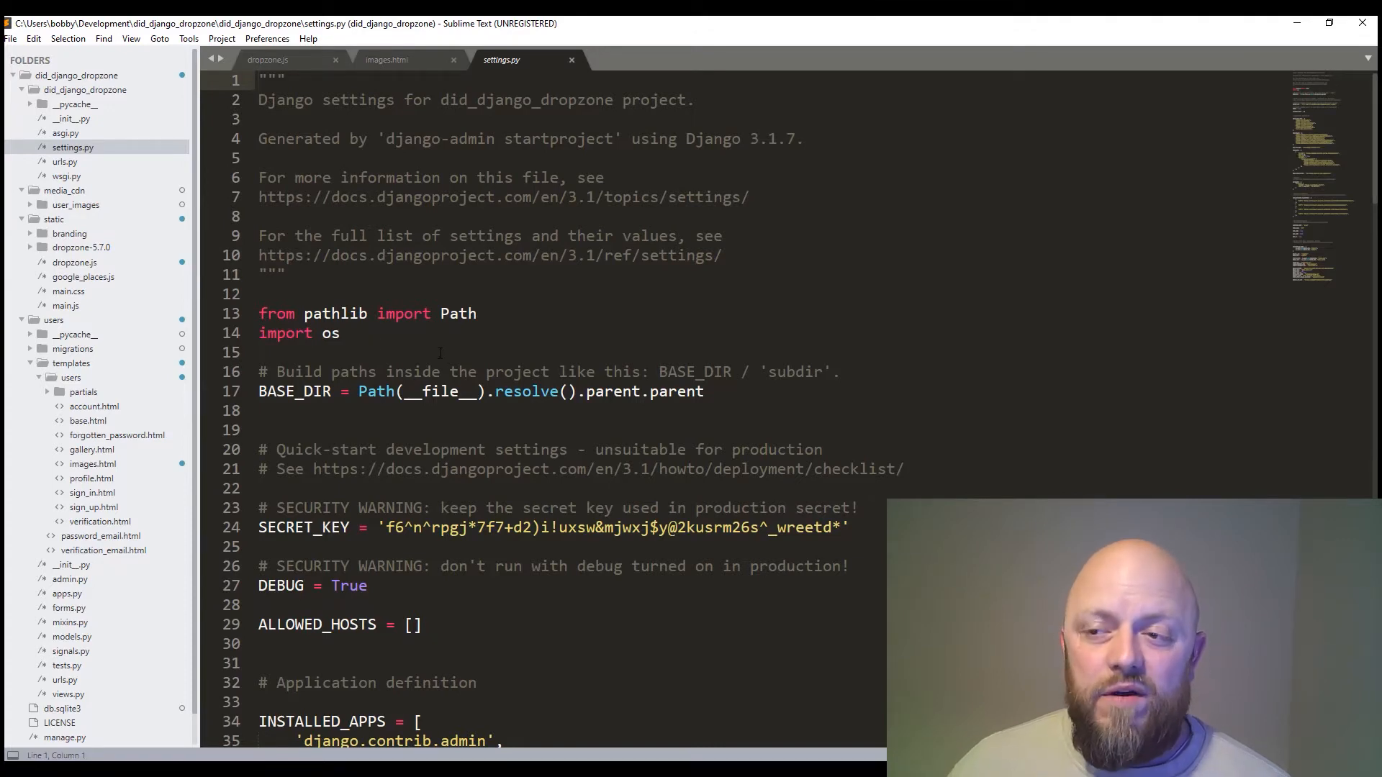
{"action": "scroll", "scroll_direction": "down", "scroll_amount": 3}
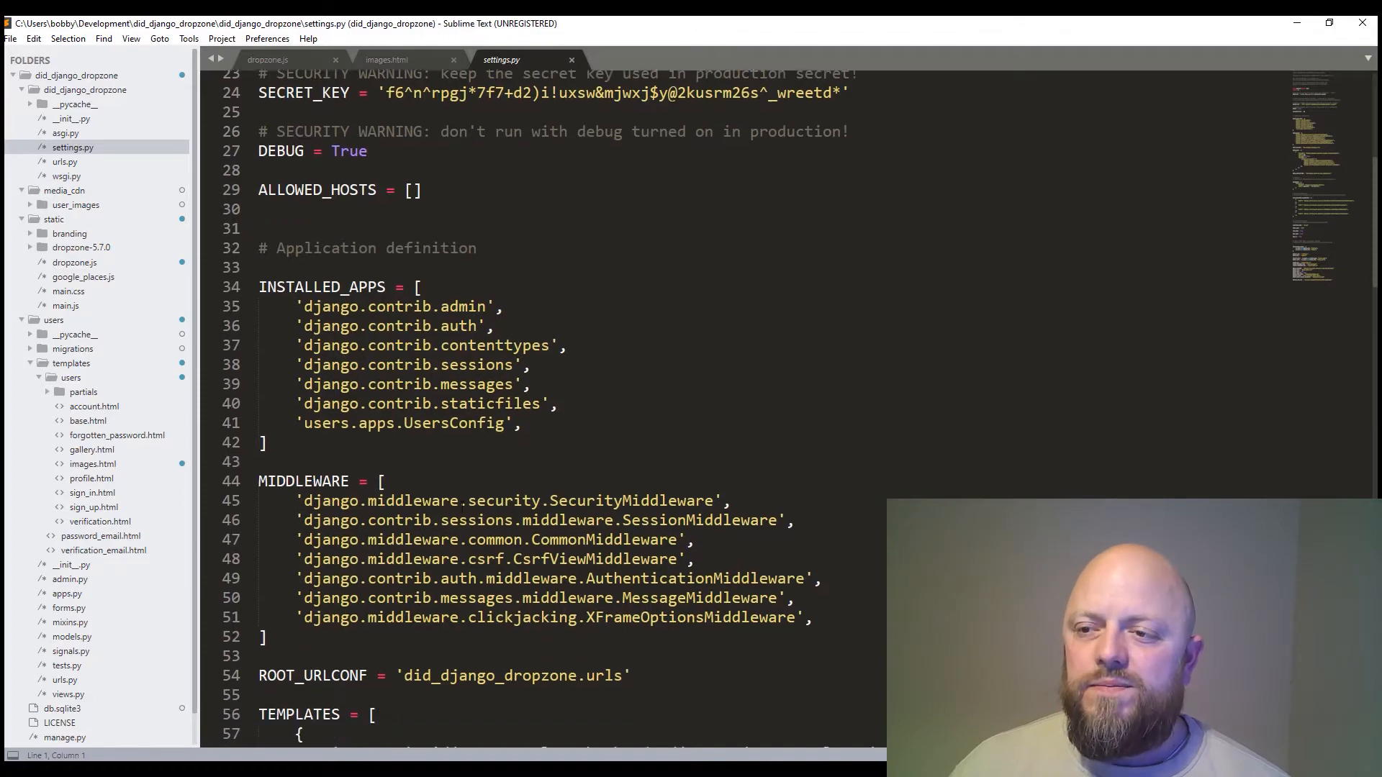
{"action": "scroll", "scroll_direction": "down", "scroll_amount": 3}
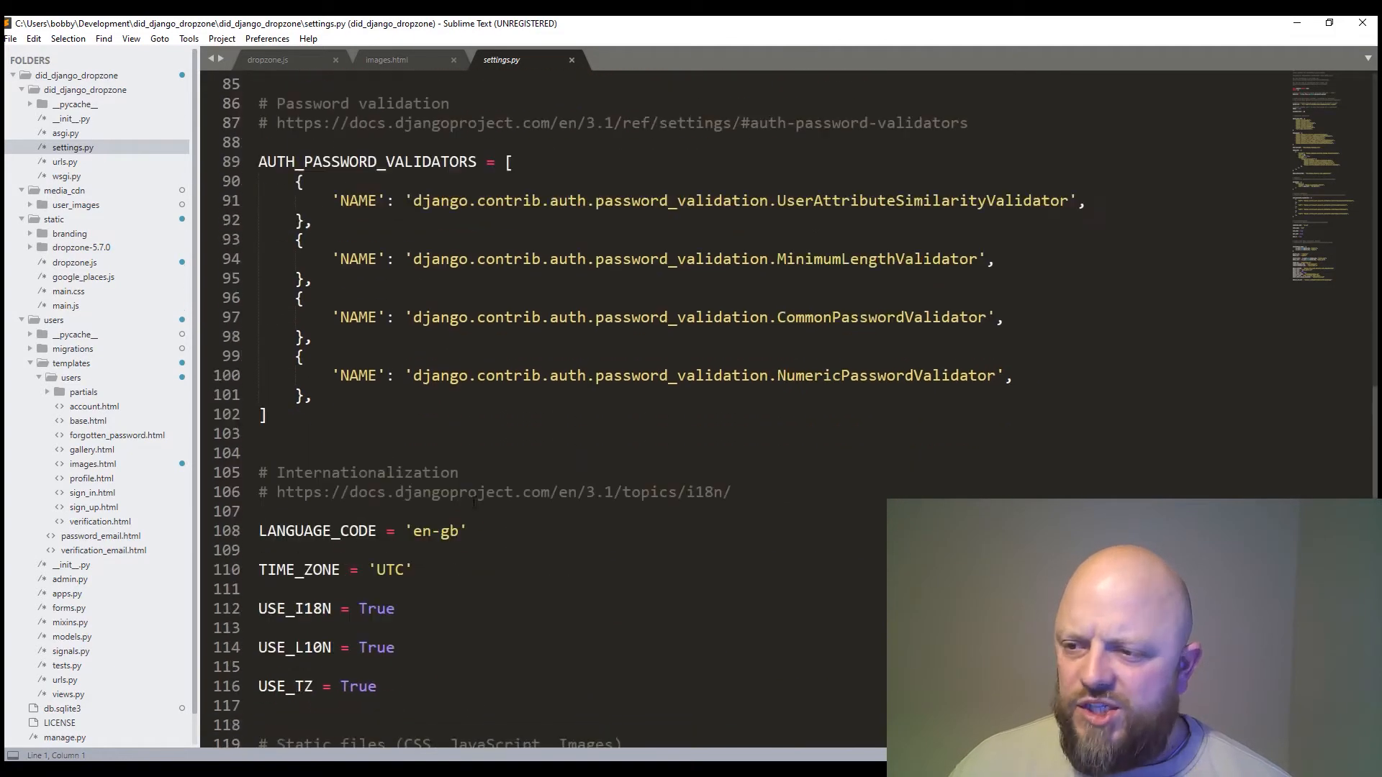
{"action": "scroll", "scroll_direction": "down", "scroll_amount": 3}
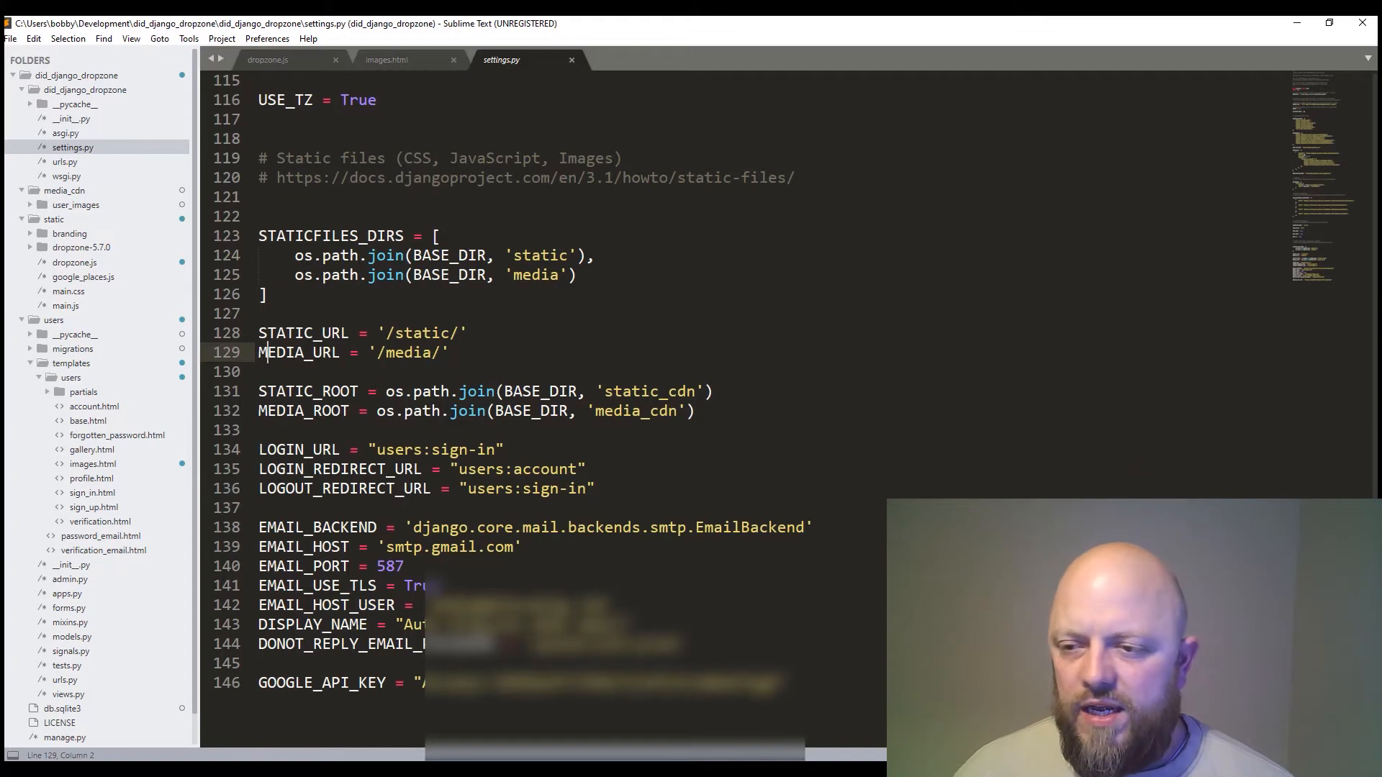
Step: Show urls.py with its admin, users and debug media URL patterns
{"action": "left_click", "coordinate": [65, 162]}
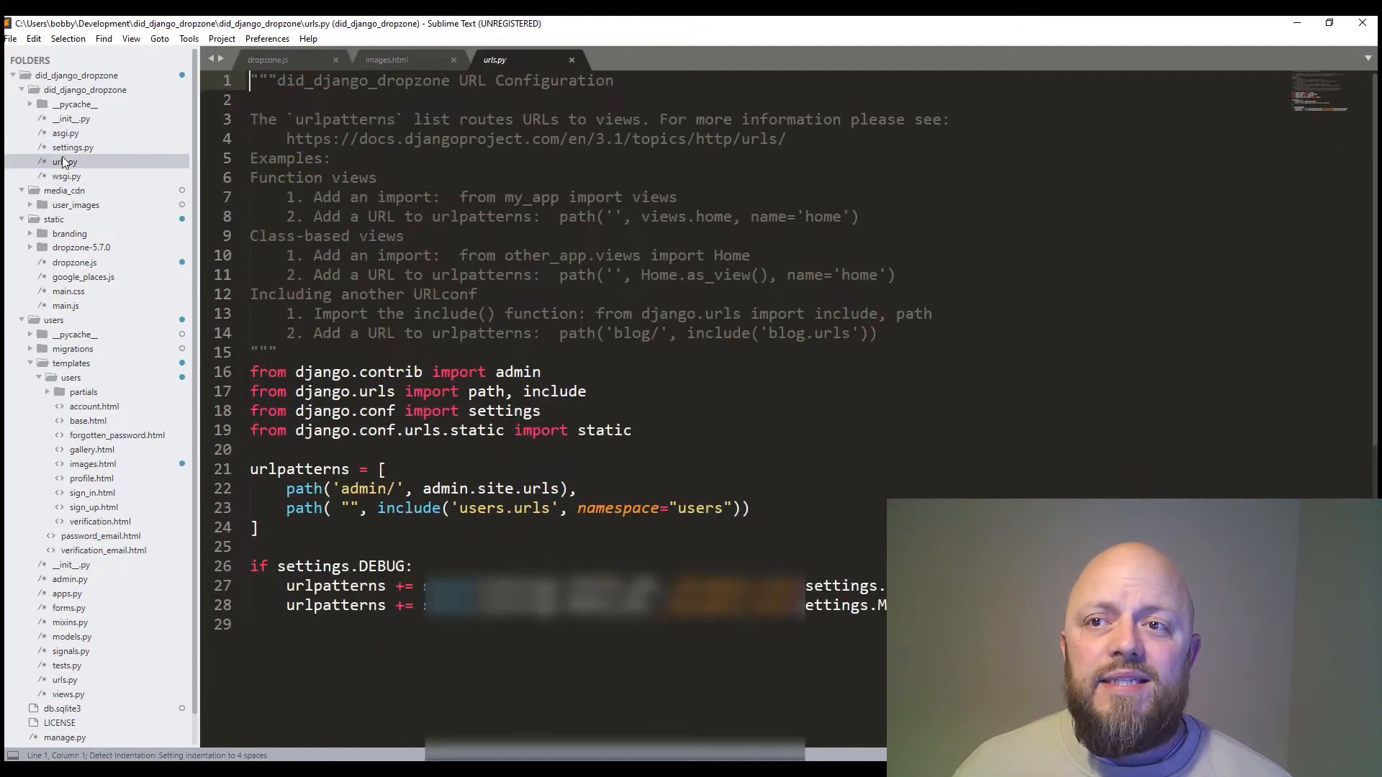
{"action": "mouse_move", "coordinate": [183, 254]}
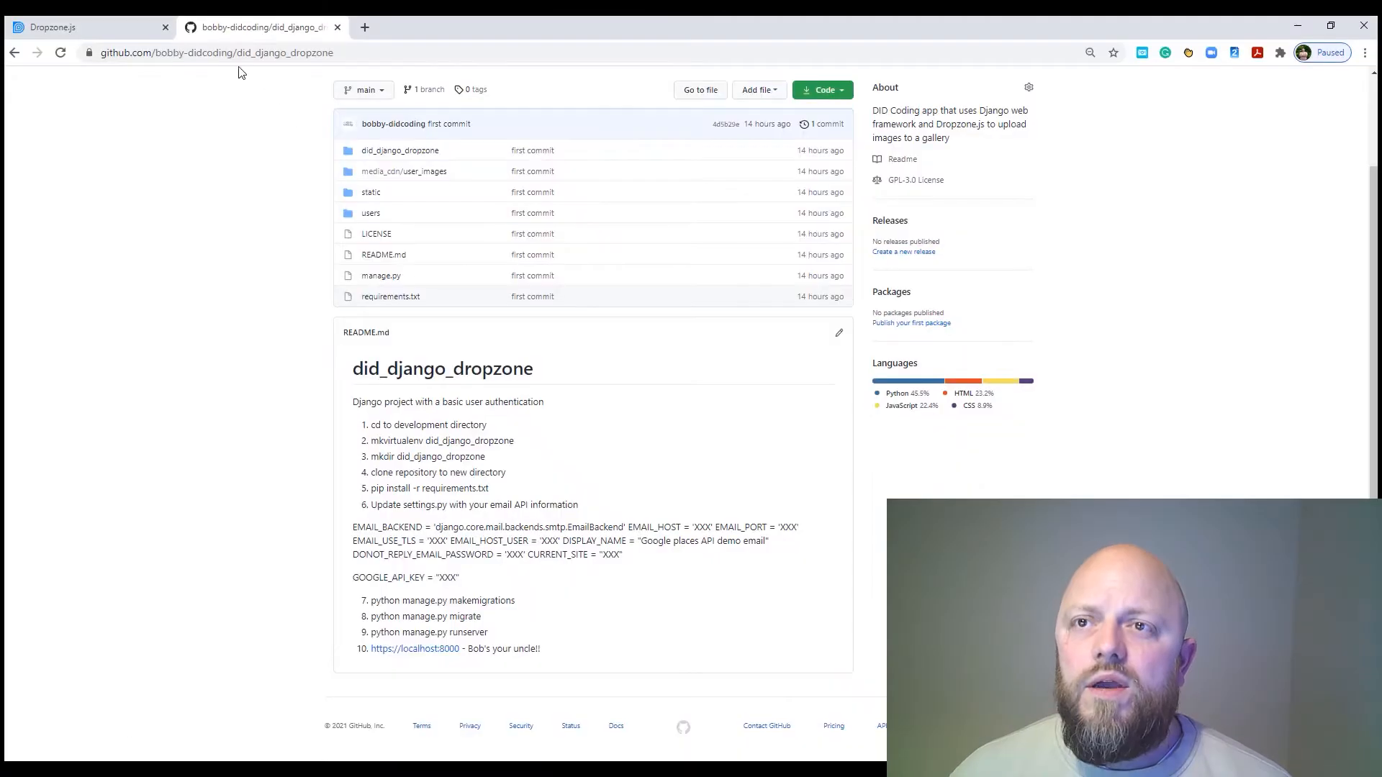
Step: Go to the Installation section on the dropzonejs.com homepage
{"action": "left_click", "coordinate": [88, 26]}
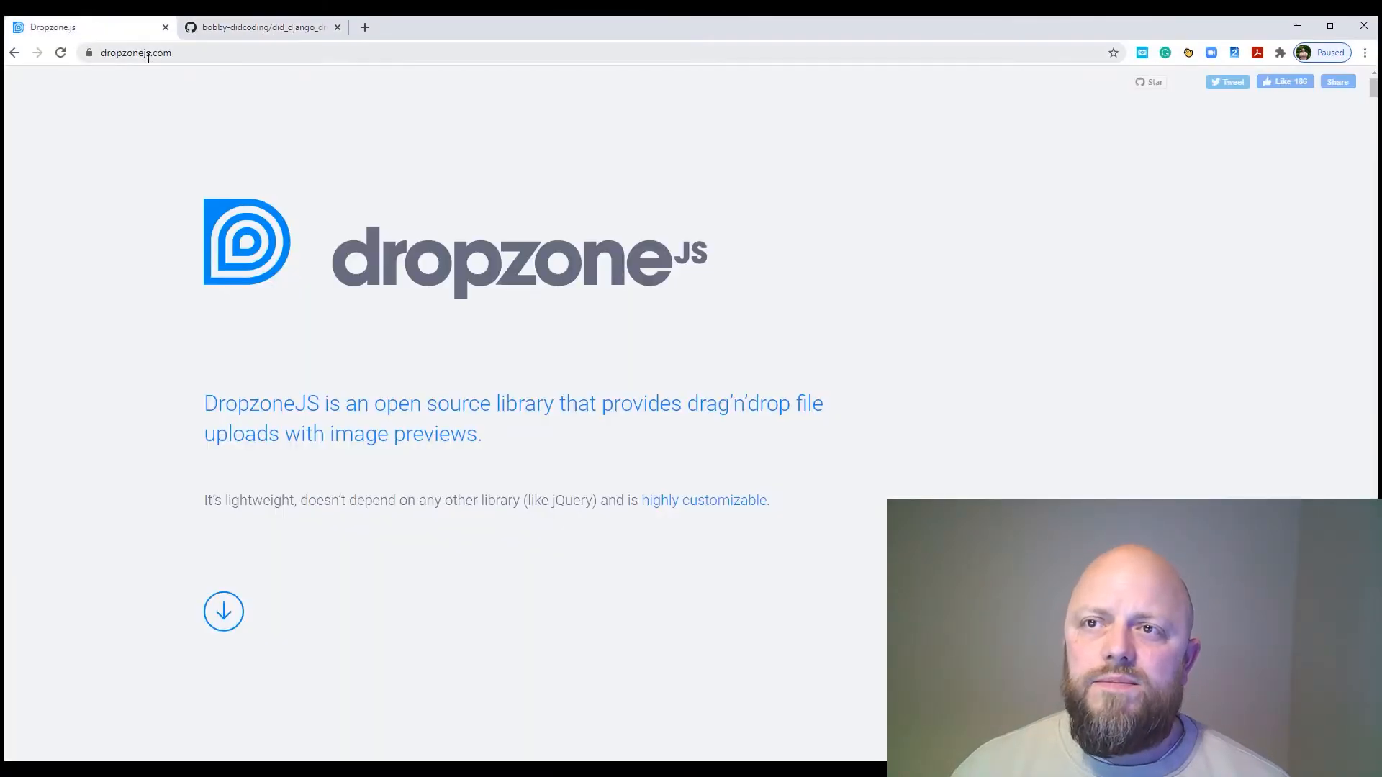
{"action": "mouse_move", "coordinate": [557, 383]}
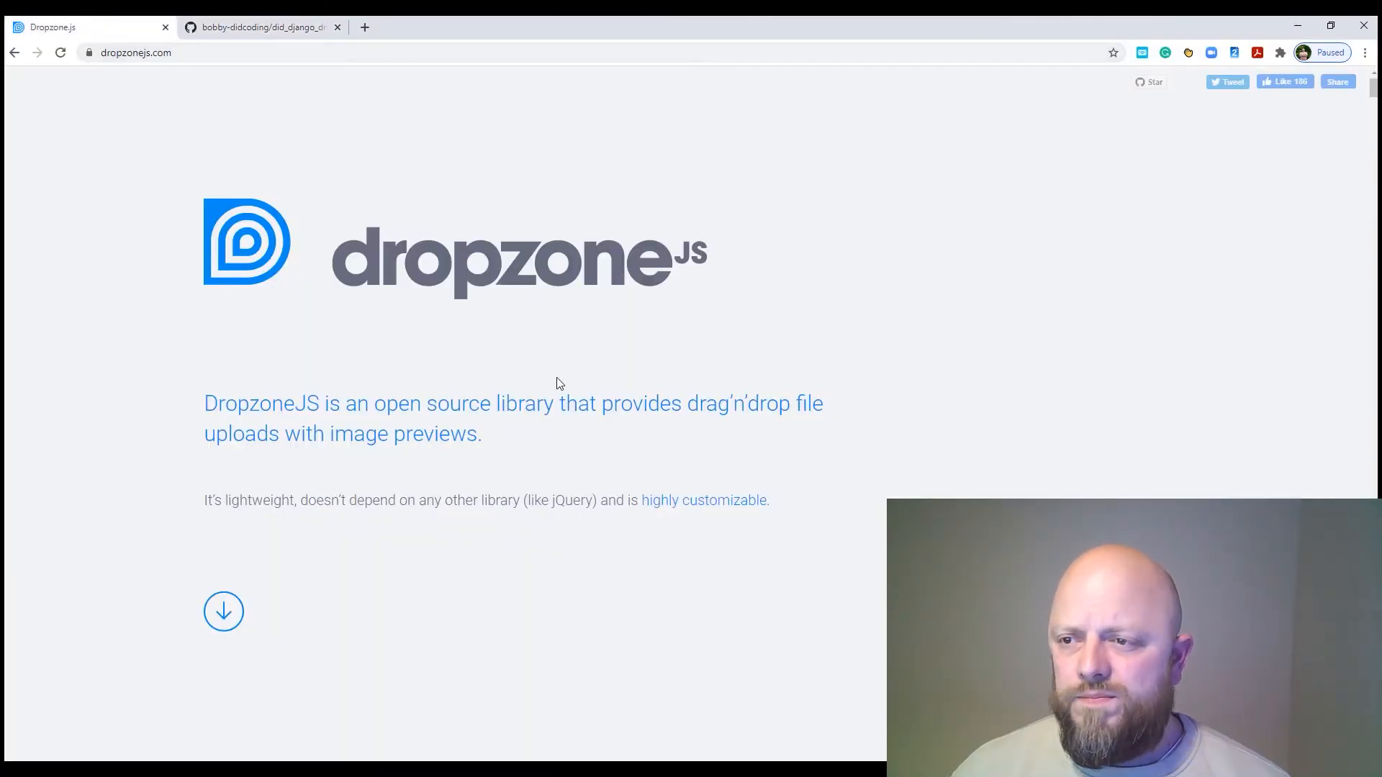
{"action": "scroll", "scroll_direction": "down", "scroll_amount": 3}
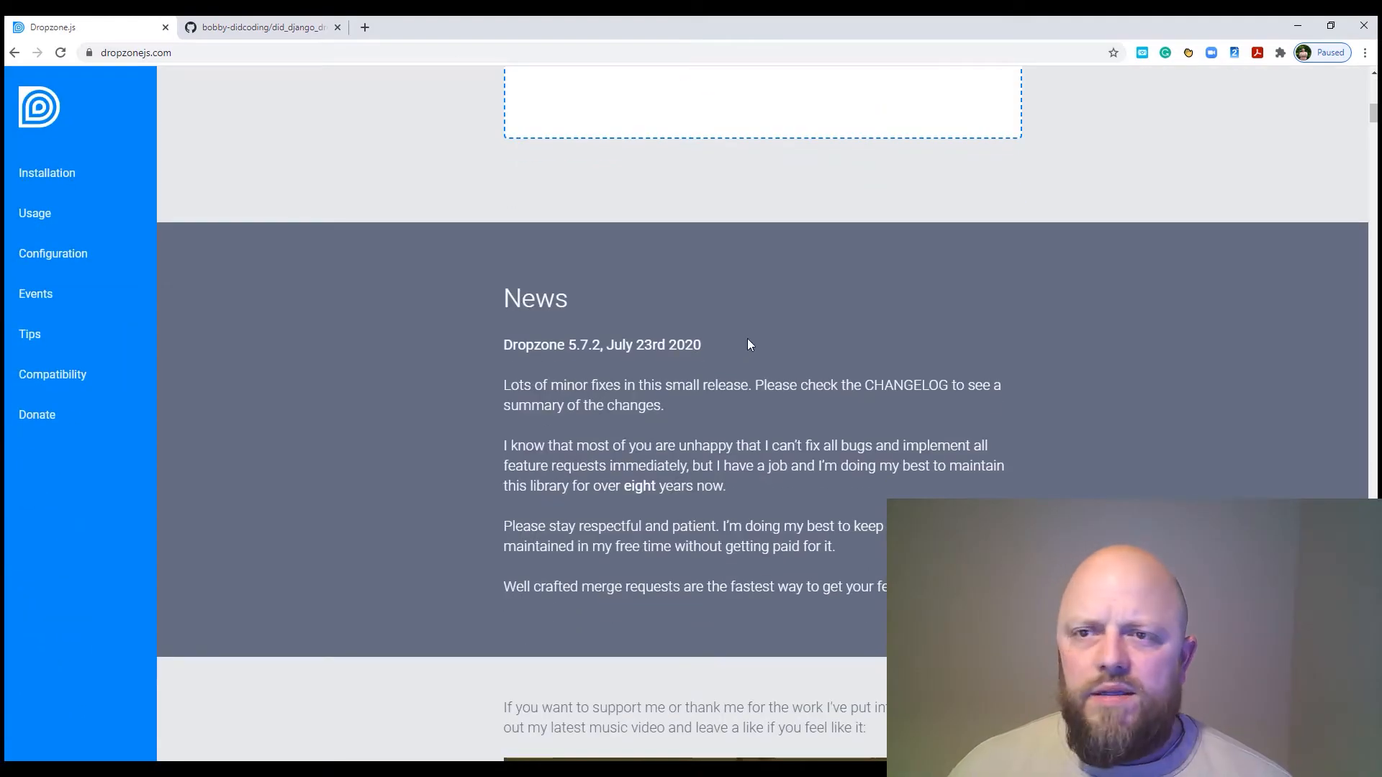
{"action": "left_click", "coordinate": [46, 173]}
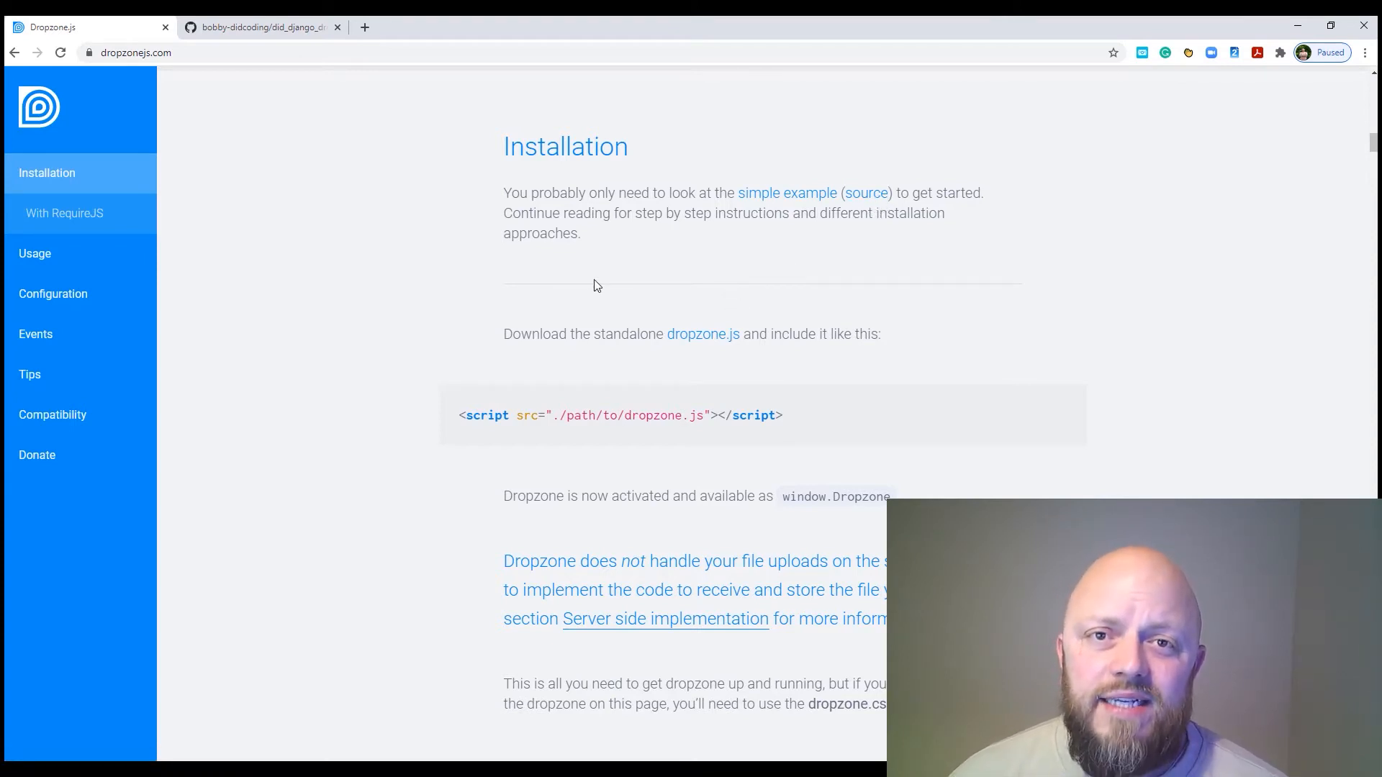
{"action": "mouse_move", "coordinate": [290, 147]}
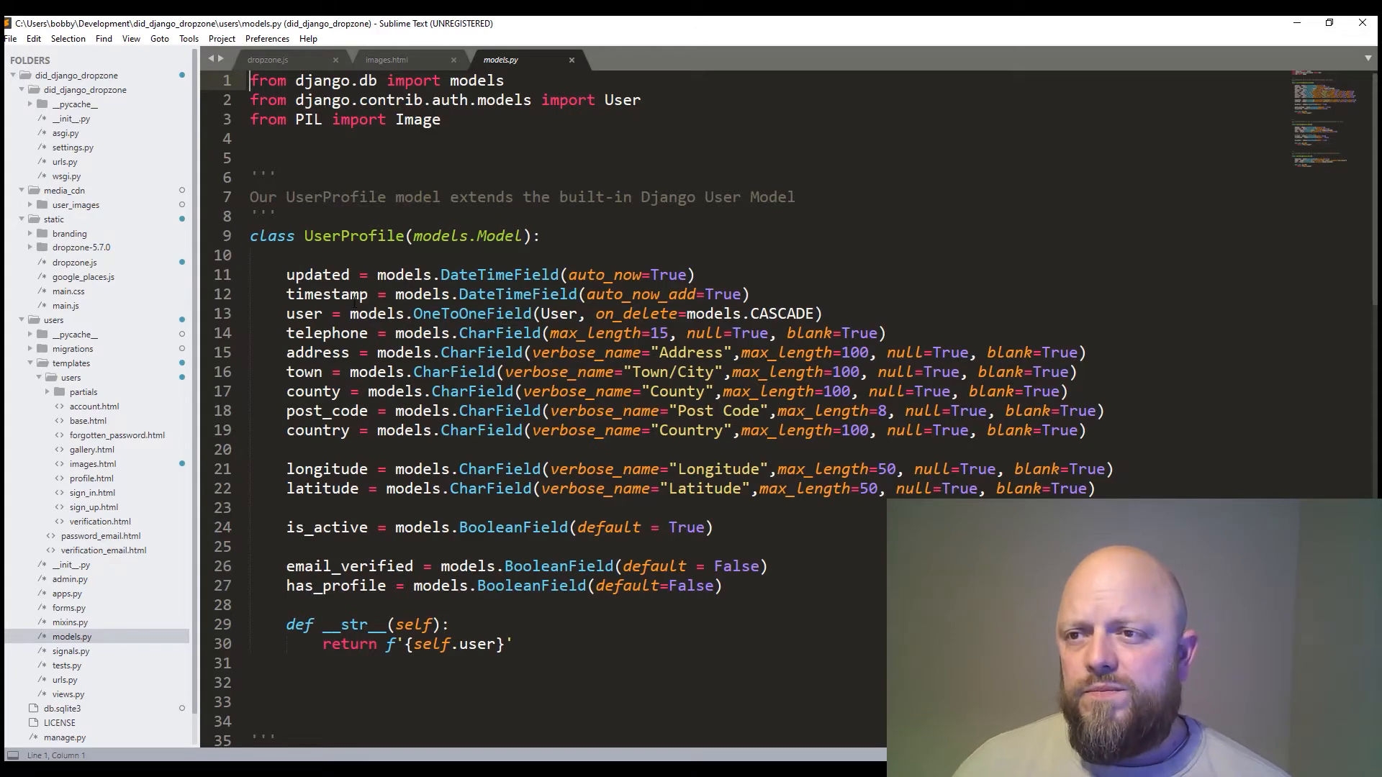
Step: Scroll users/models.py past UserProfile and UserToken to the UserImage class
{"action": "scroll", "scroll_direction": "down", "scroll_amount": 3}
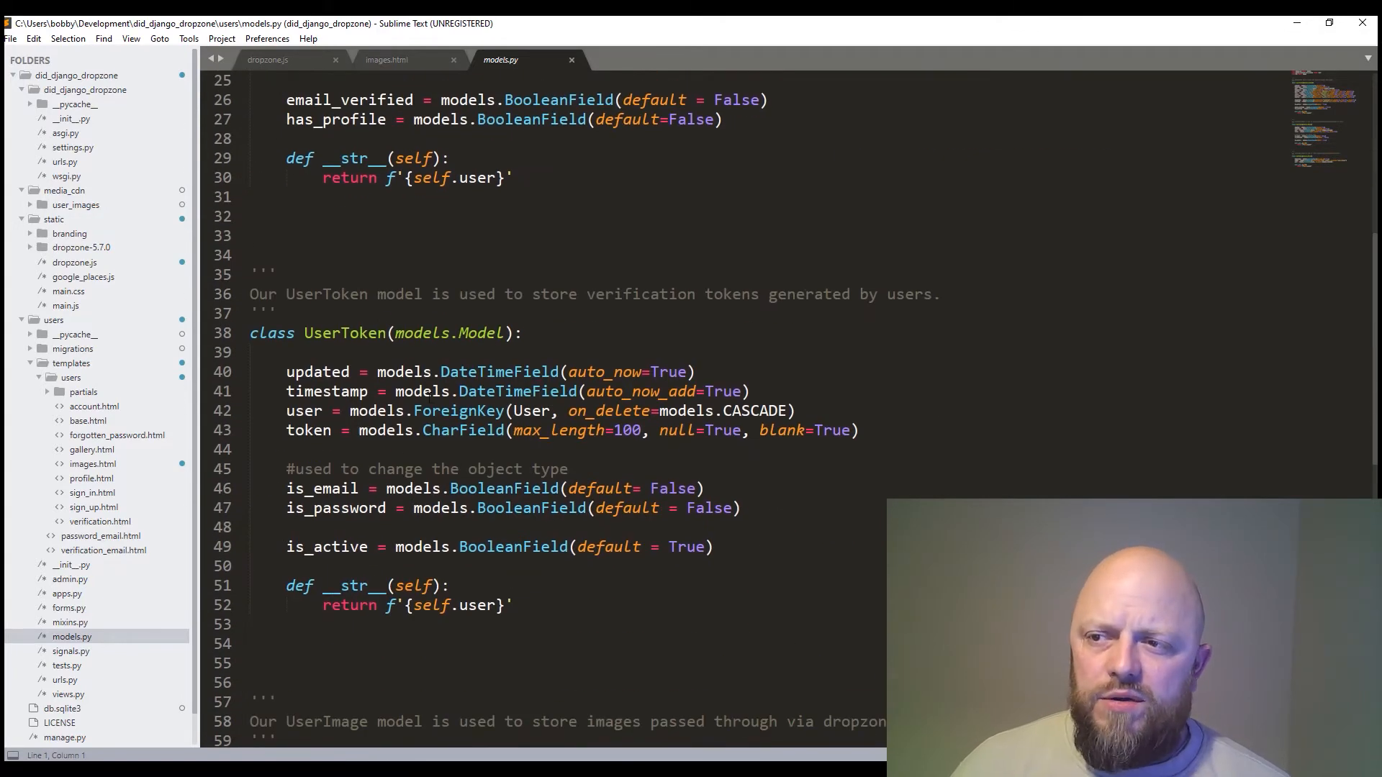
{"action": "scroll", "scroll_direction": "down", "scroll_amount": 3}
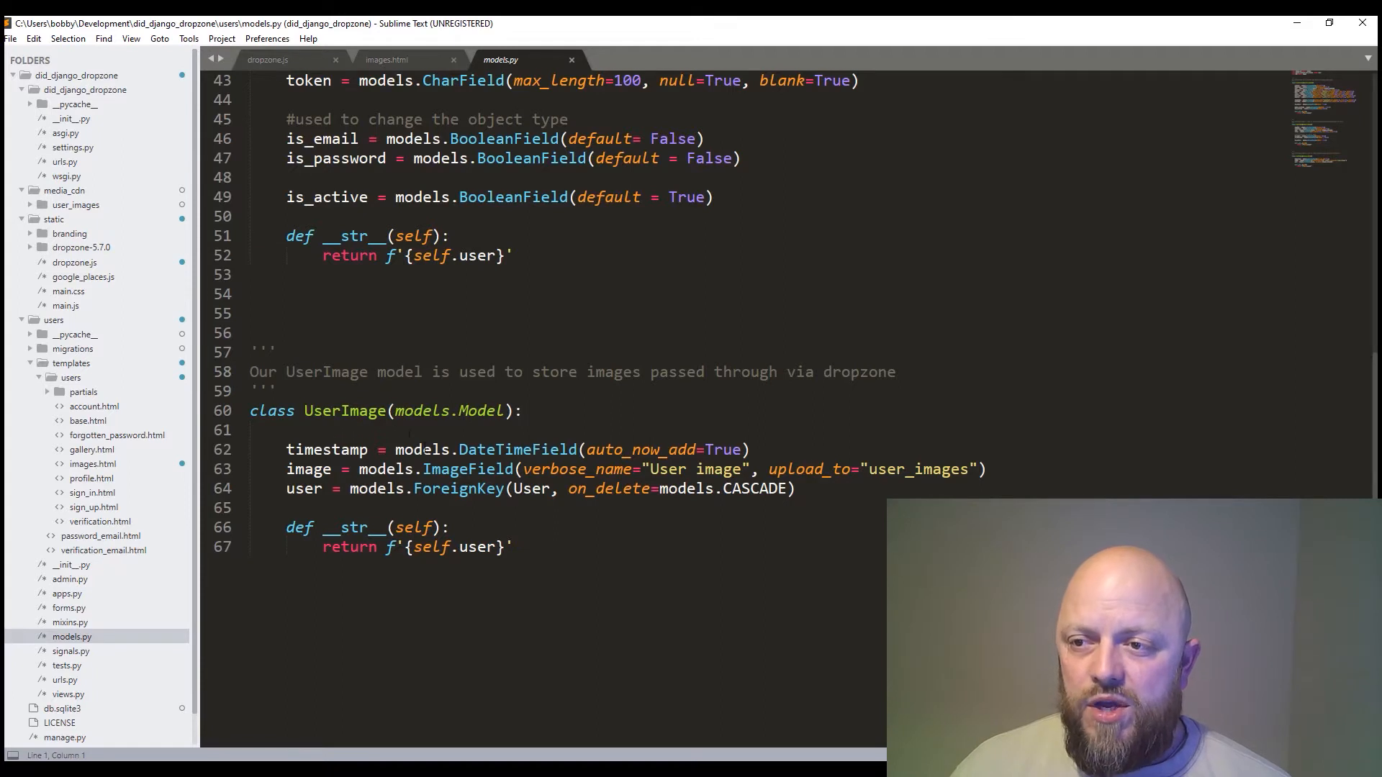
{"action": "scroll", "scroll_direction": "down", "scroll_amount": 3}
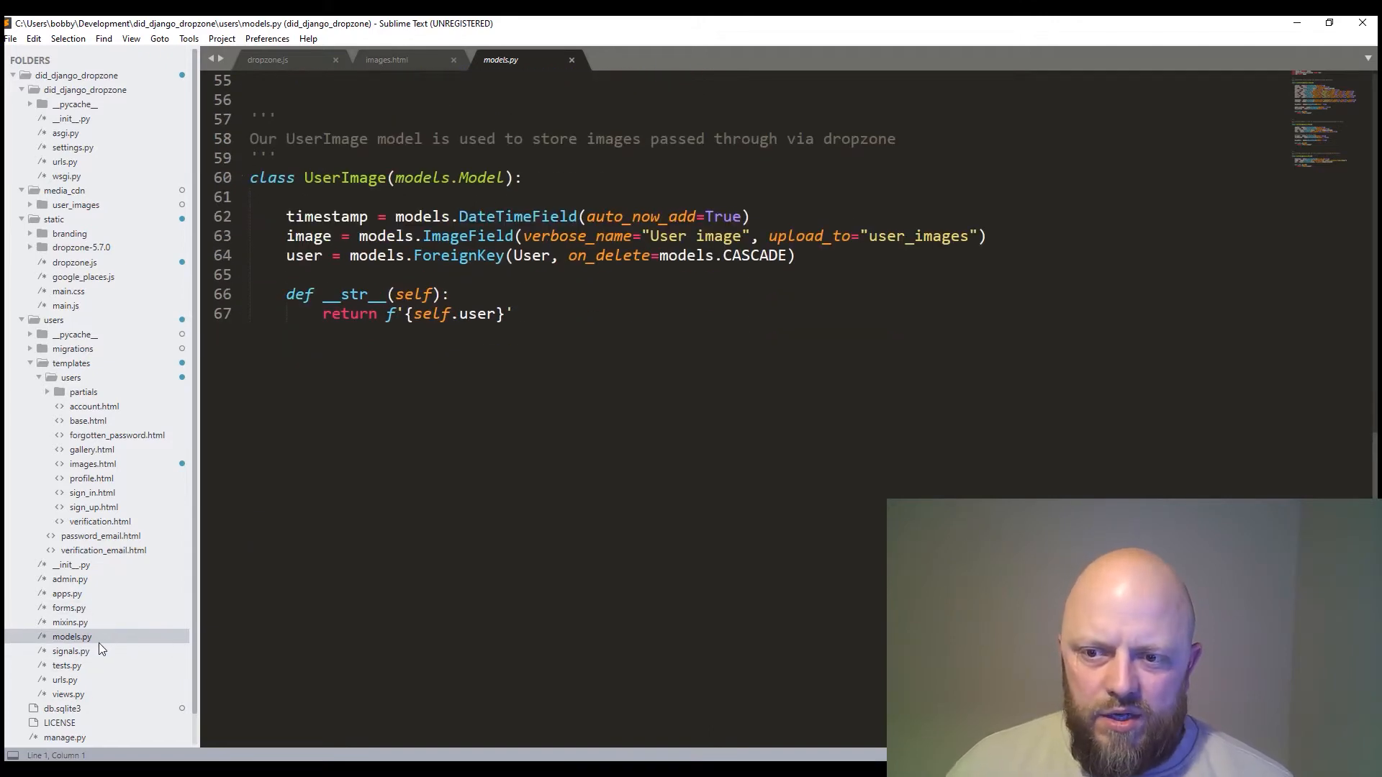
Step: Show signals.py and highlight the User model name on line 2
{"action": "left_click", "coordinate": [70, 651]}
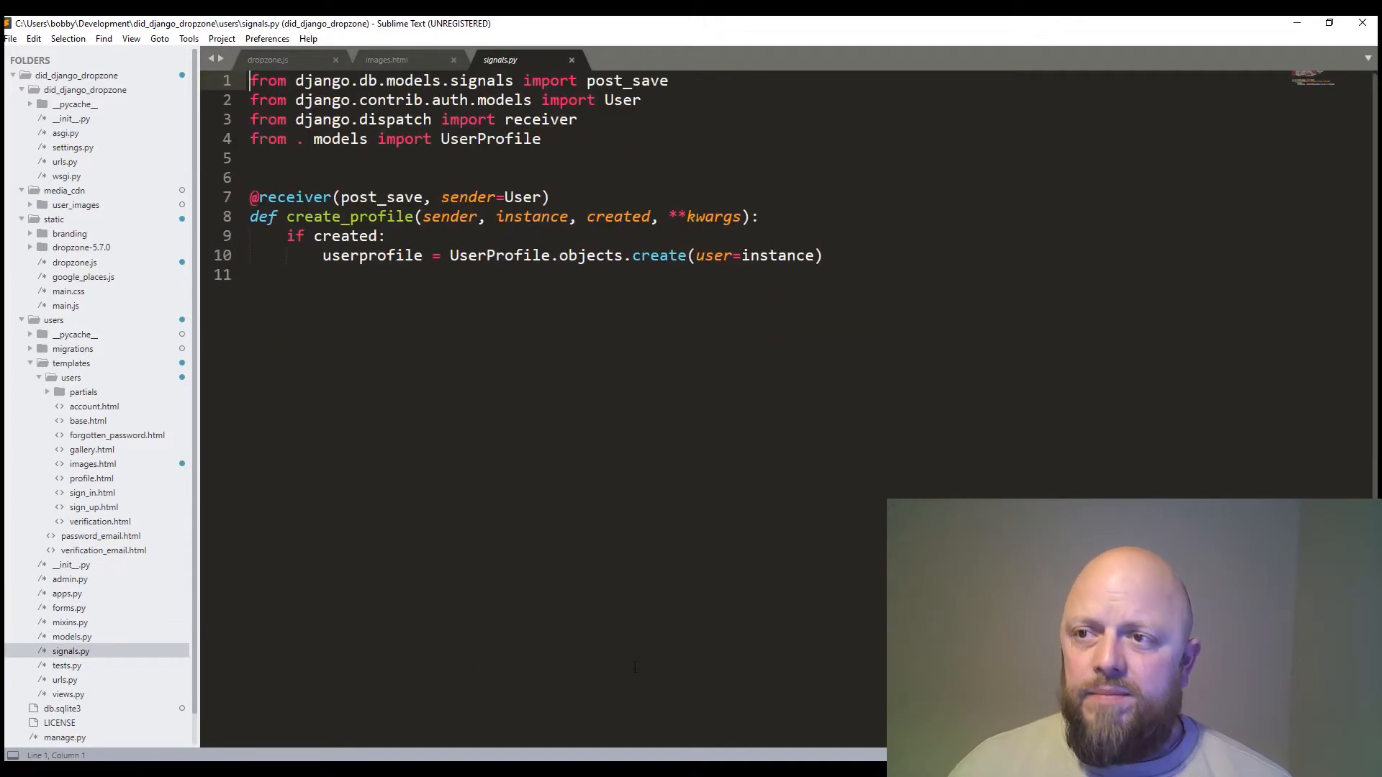
{"action": "double_click", "coordinate": [620, 100]}
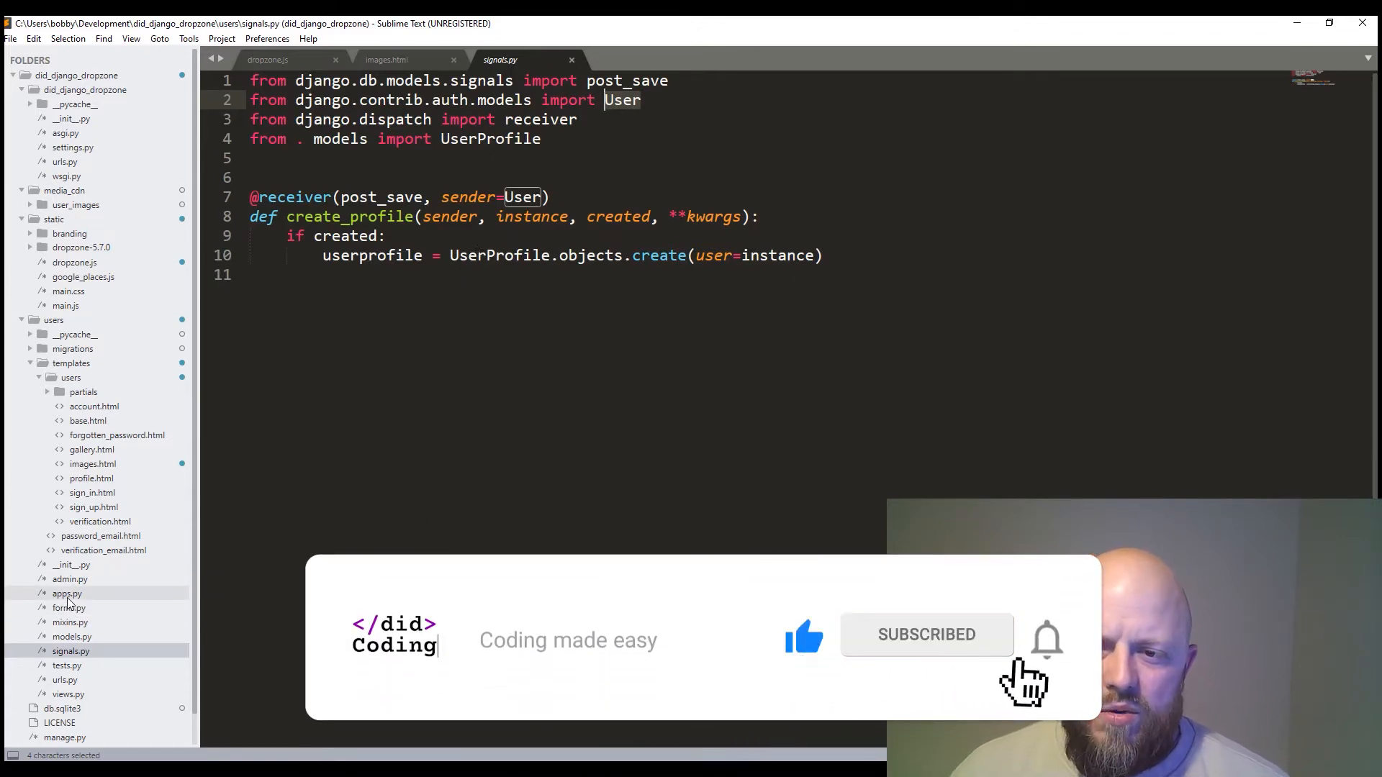
Step: Show apps.py where UsersConfig's ready method imports users.signals
{"action": "left_click", "coordinate": [67, 593]}
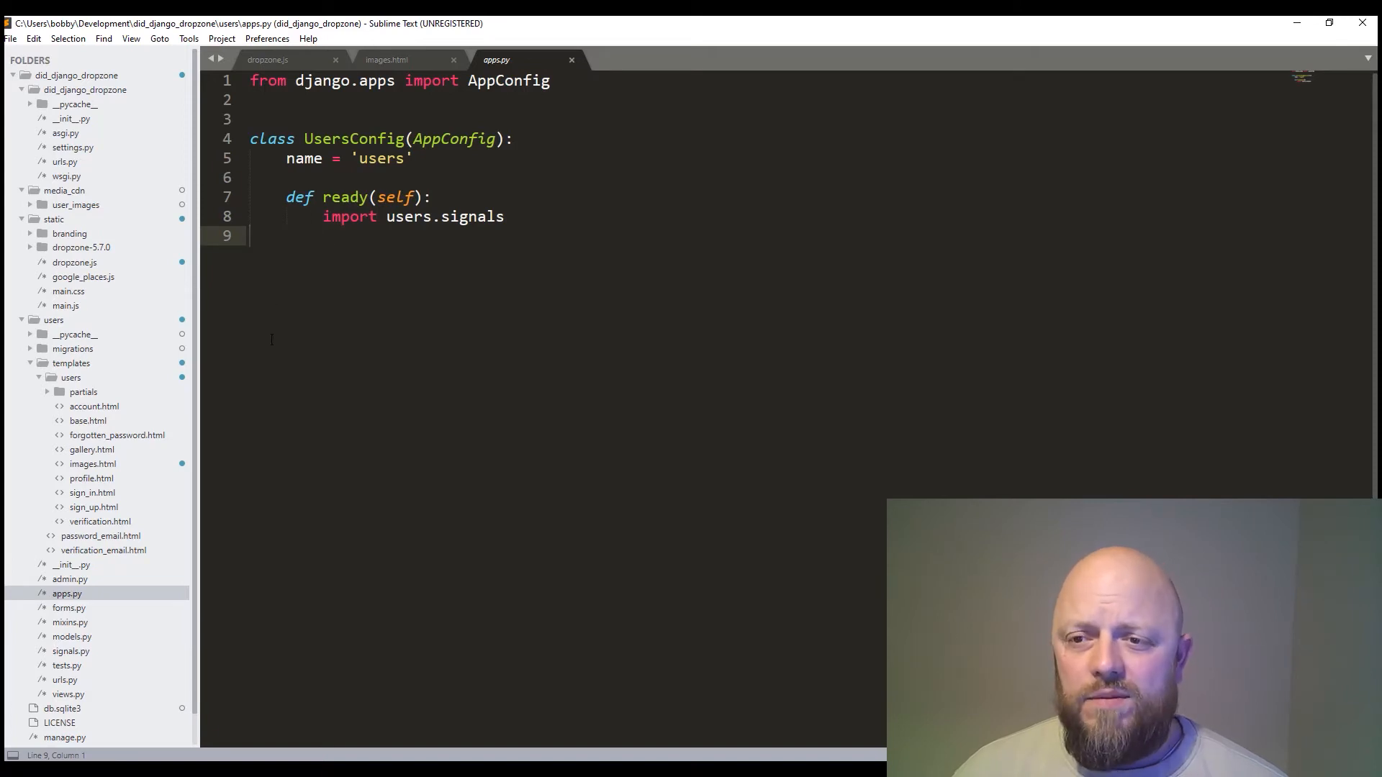
{"action": "scroll", "scroll_direction": "down", "scroll_amount": 3}
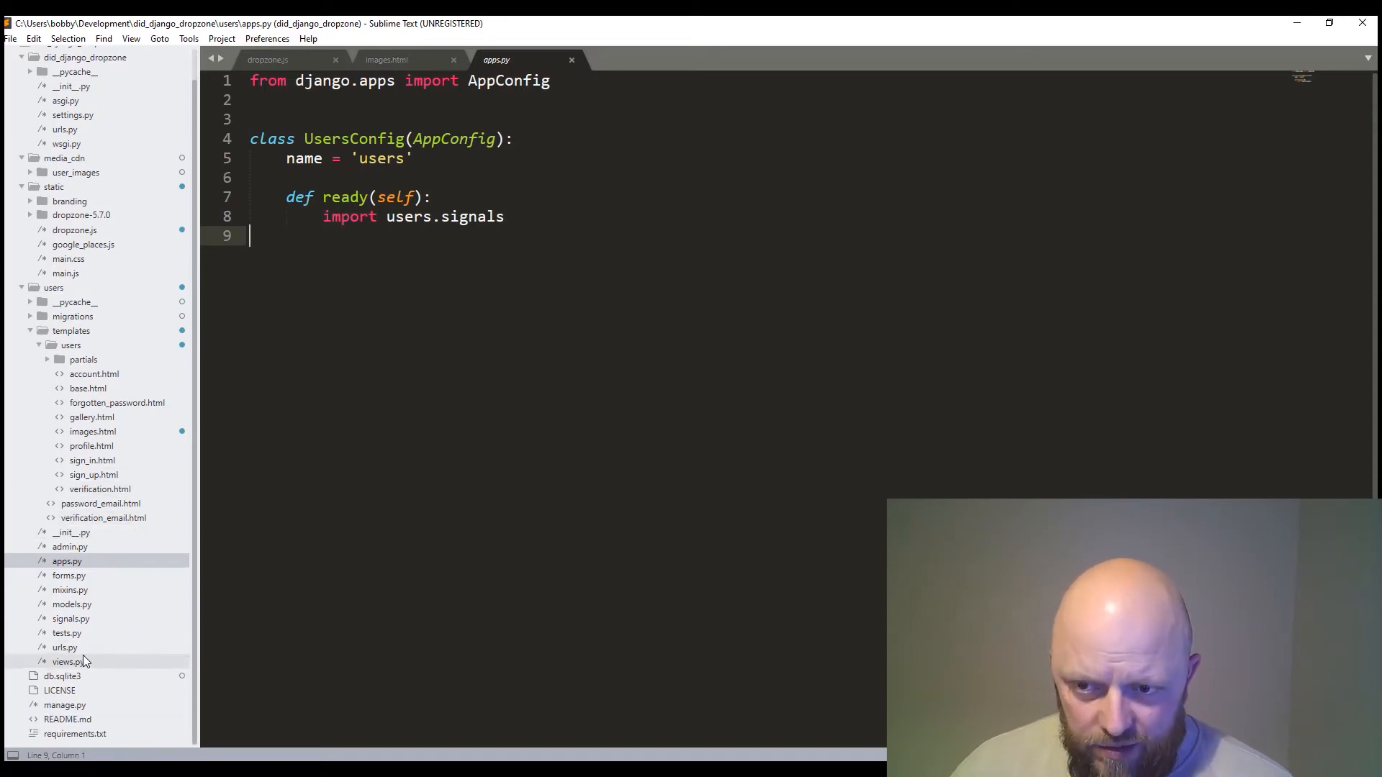
Step: Show views.py with sign_up and sign_in folded, down to the images view
{"action": "left_click", "coordinate": [63, 646]}
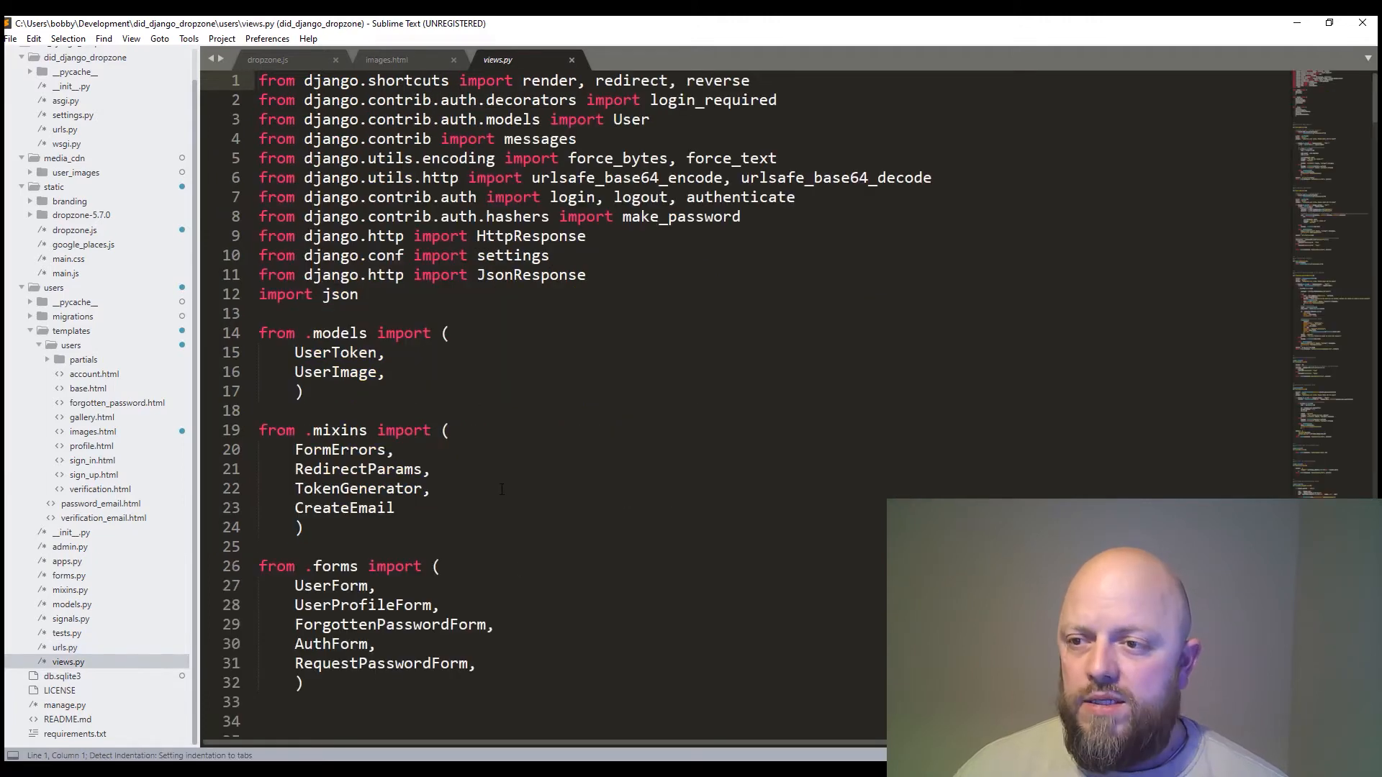
{"action": "scroll", "scroll_direction": "down", "scroll_amount": 3}
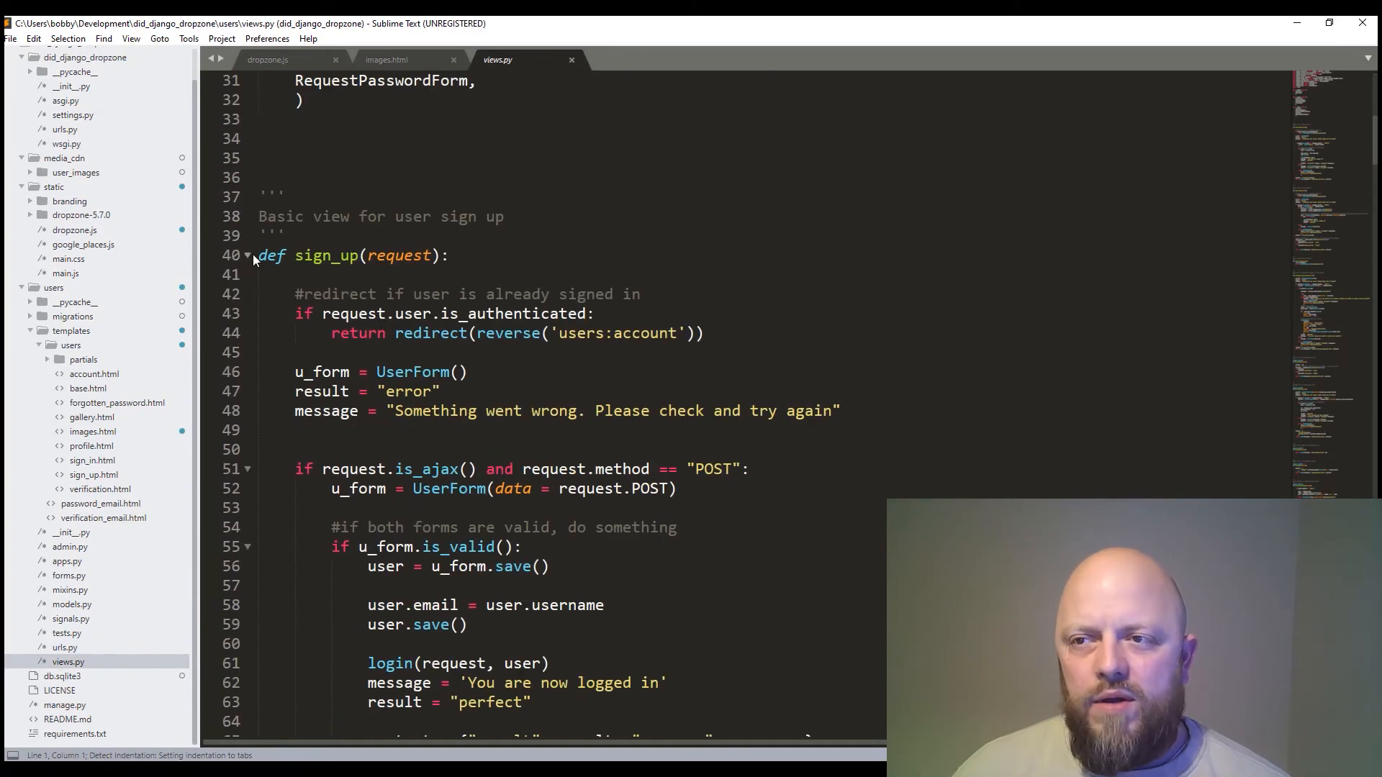
{"action": "left_click", "coordinate": [249, 256]}
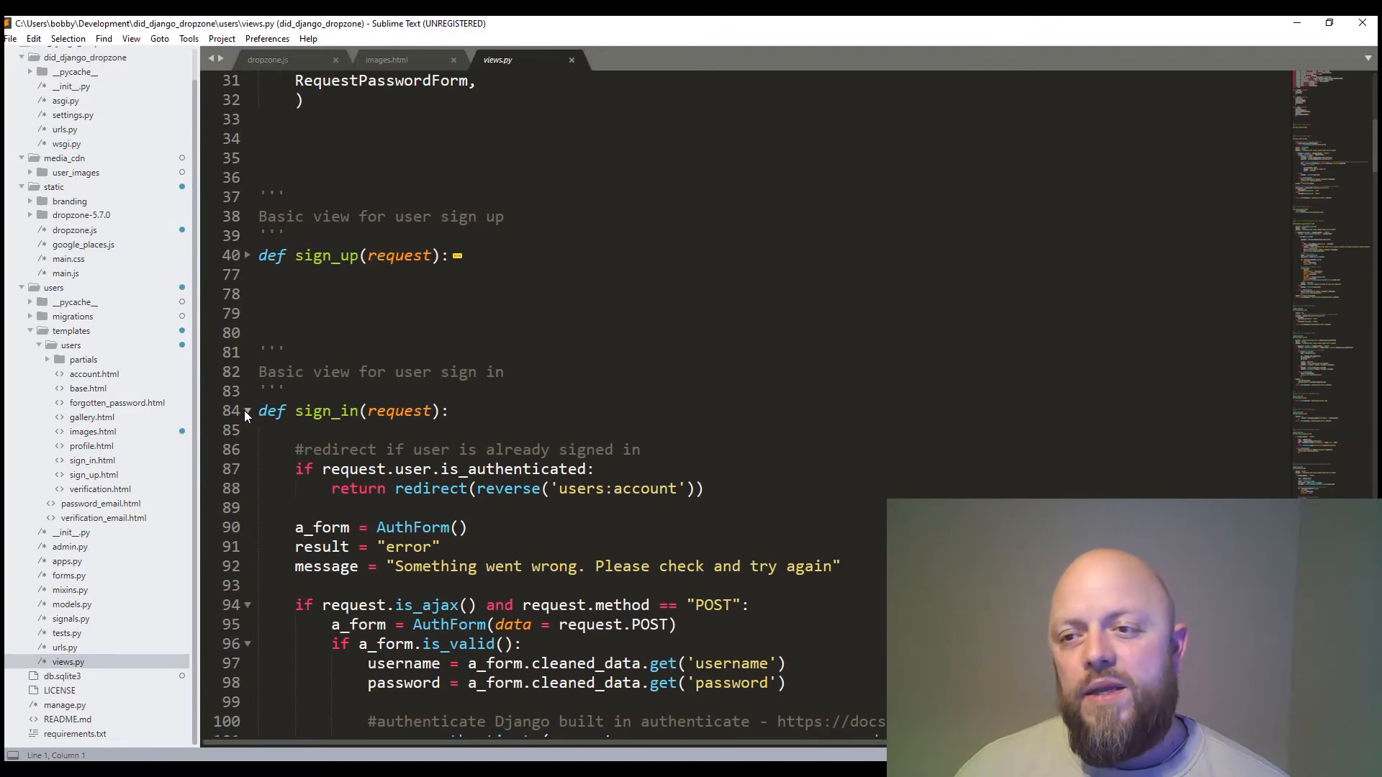
{"action": "left_click", "coordinate": [247, 411]}
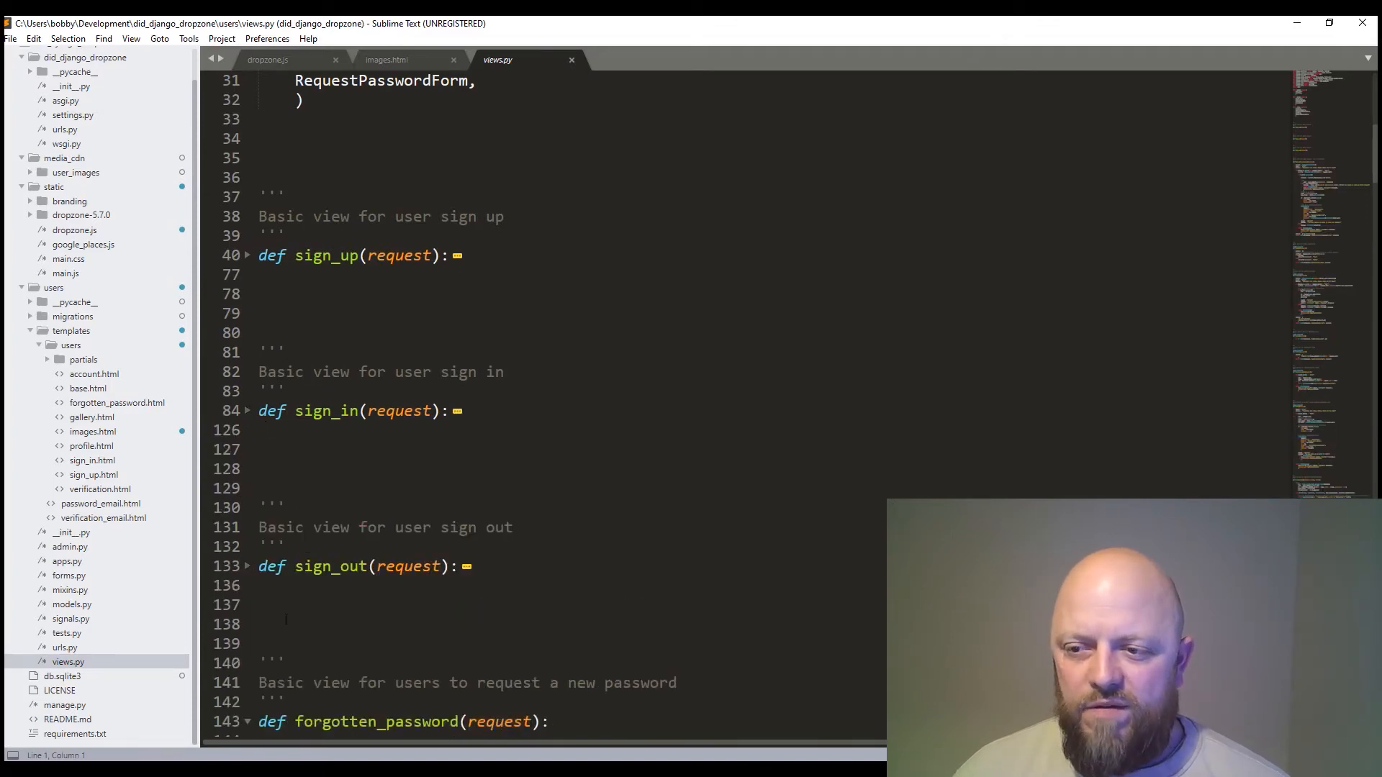
{"action": "scroll", "scroll_direction": "down", "scroll_amount": 3}
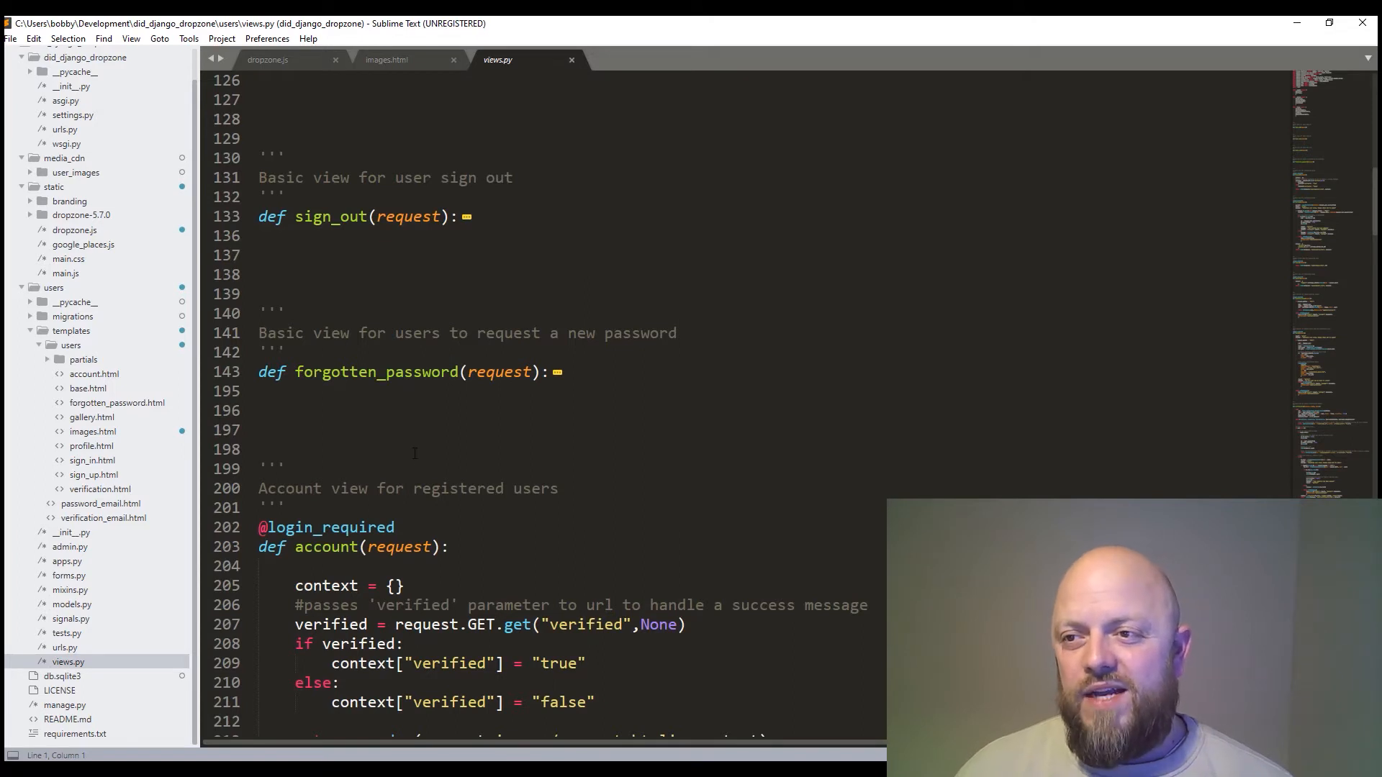
{"action": "scroll", "scroll_direction": "down", "scroll_amount": 3}
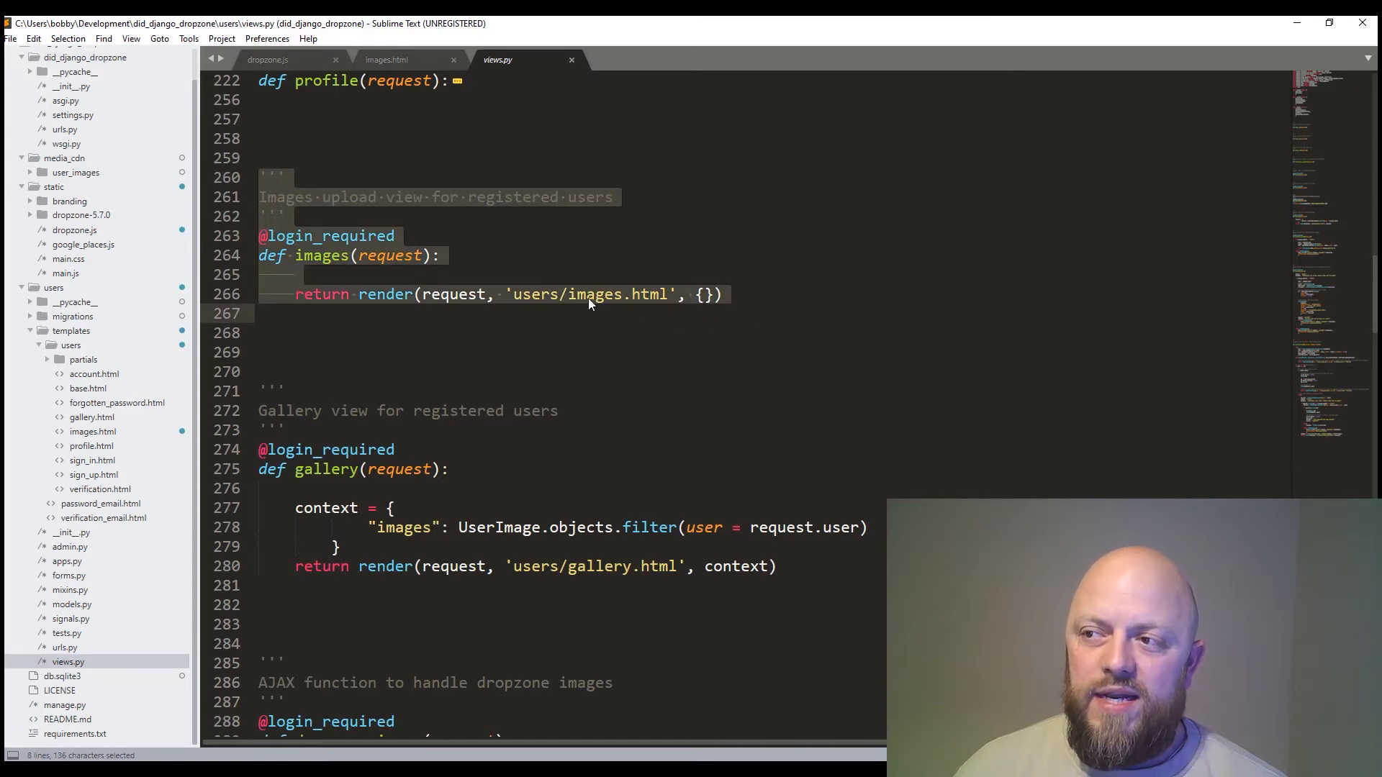
{"action": "mouse_move", "coordinate": [672, 312]}
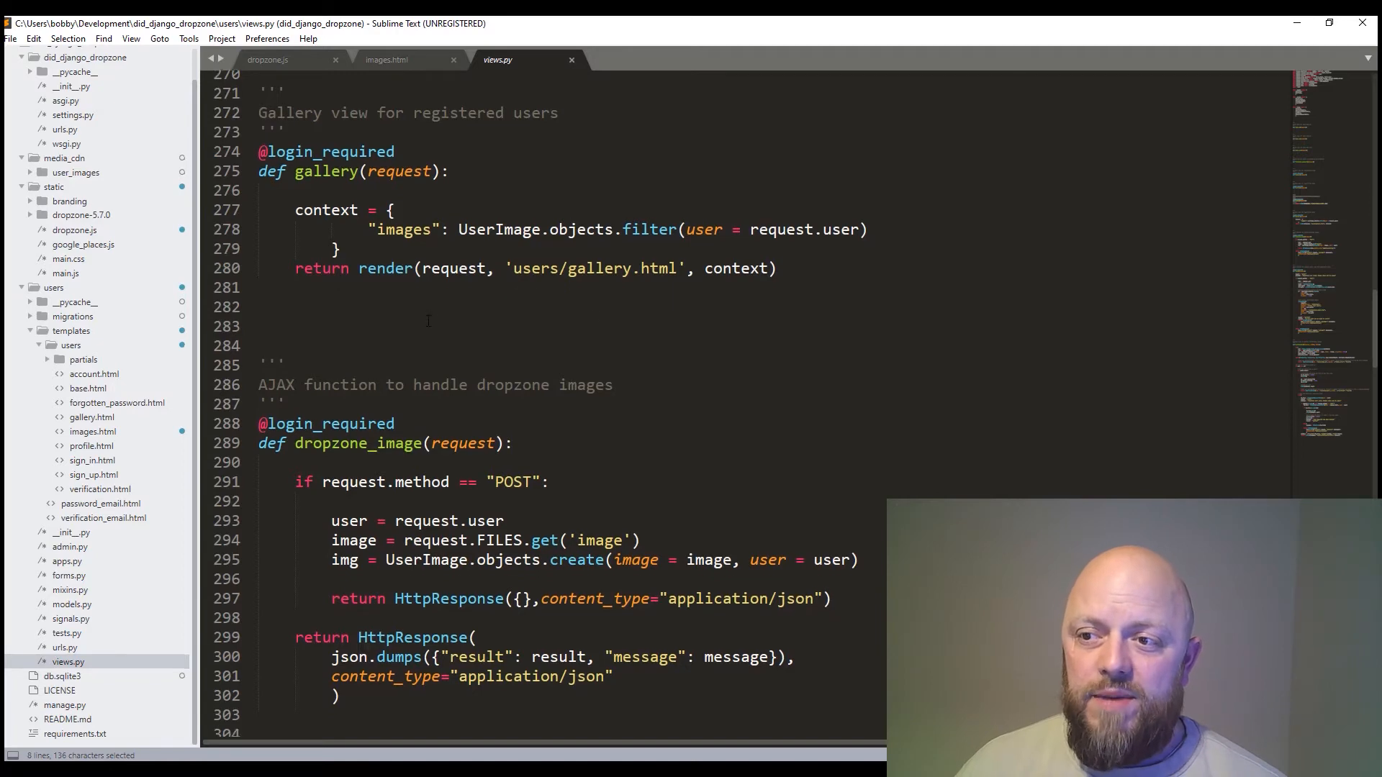
Step: Scroll views.py to the dropzone_image function around line 286
{"action": "scroll", "scroll_direction": "down", "scroll_amount": 3}
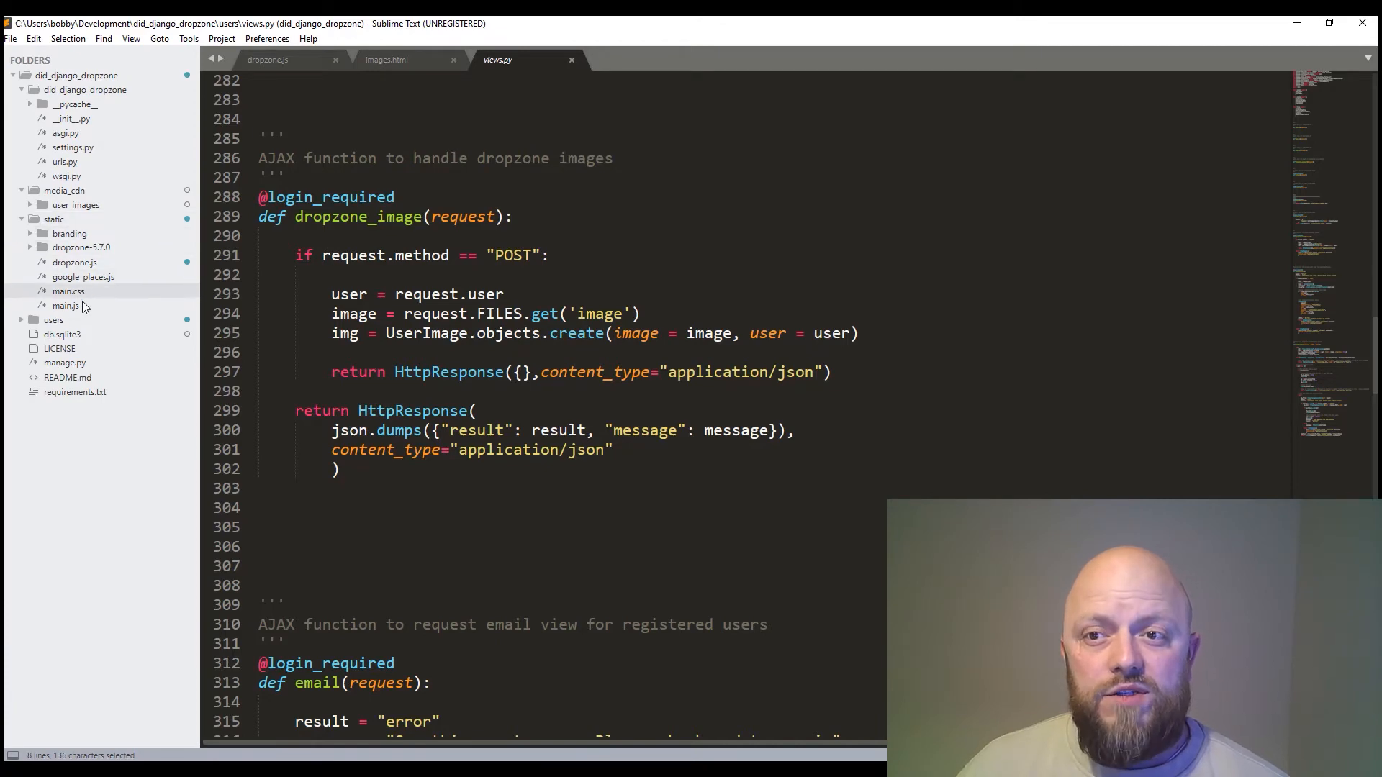
Step: Show the static dropzone.js file with the DidDropzone options and init handler
{"action": "left_click", "coordinate": [66, 305]}
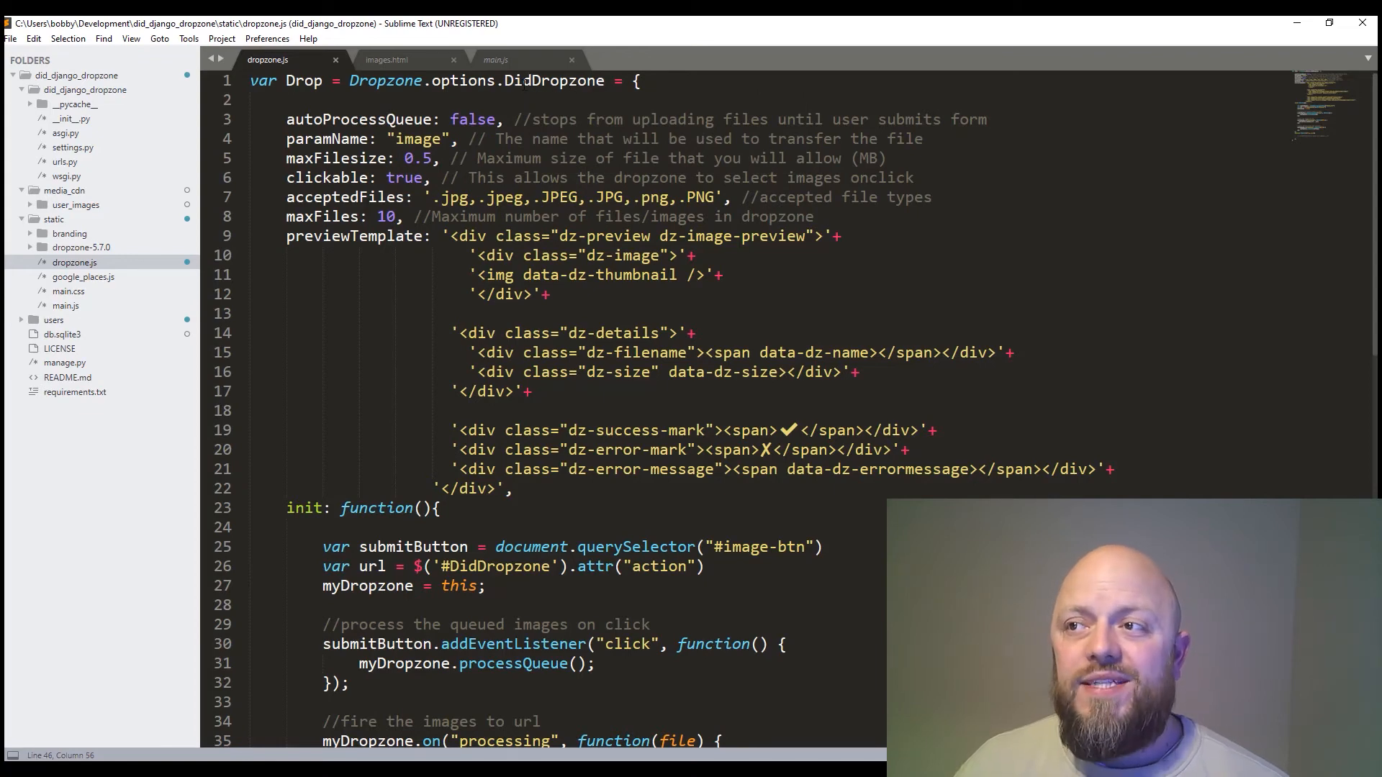
{"action": "left_click", "coordinate": [386, 59]}
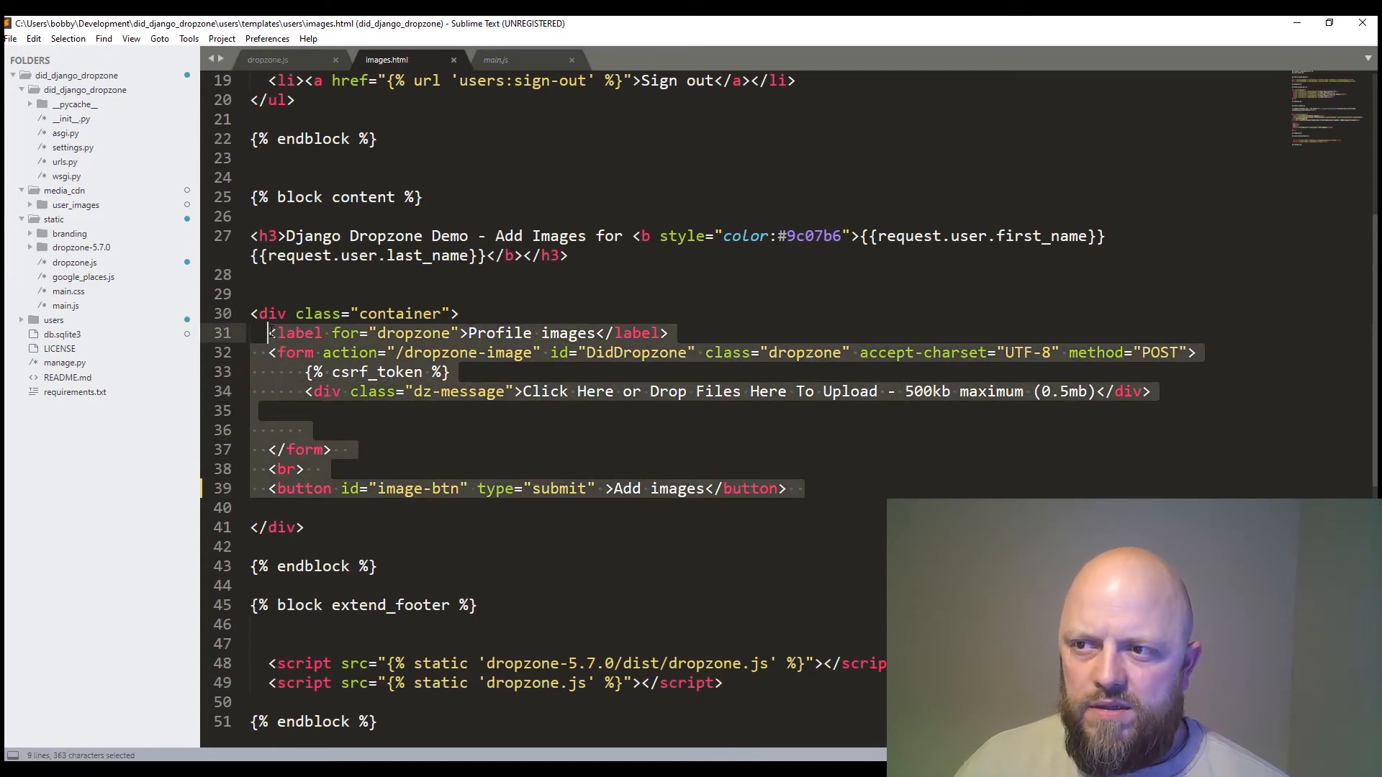
{"action": "mouse_move", "coordinate": [630, 368]}
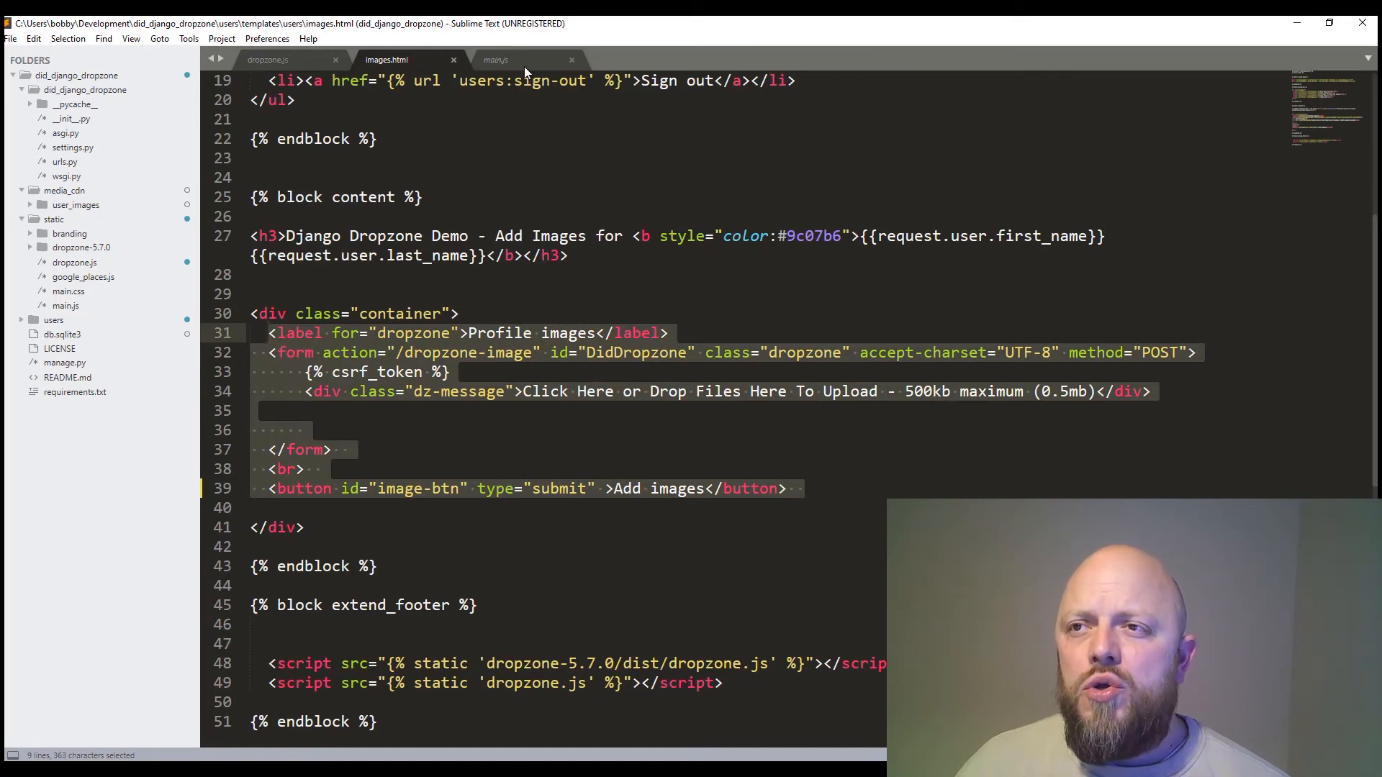
{"action": "left_click", "coordinate": [268, 59]}
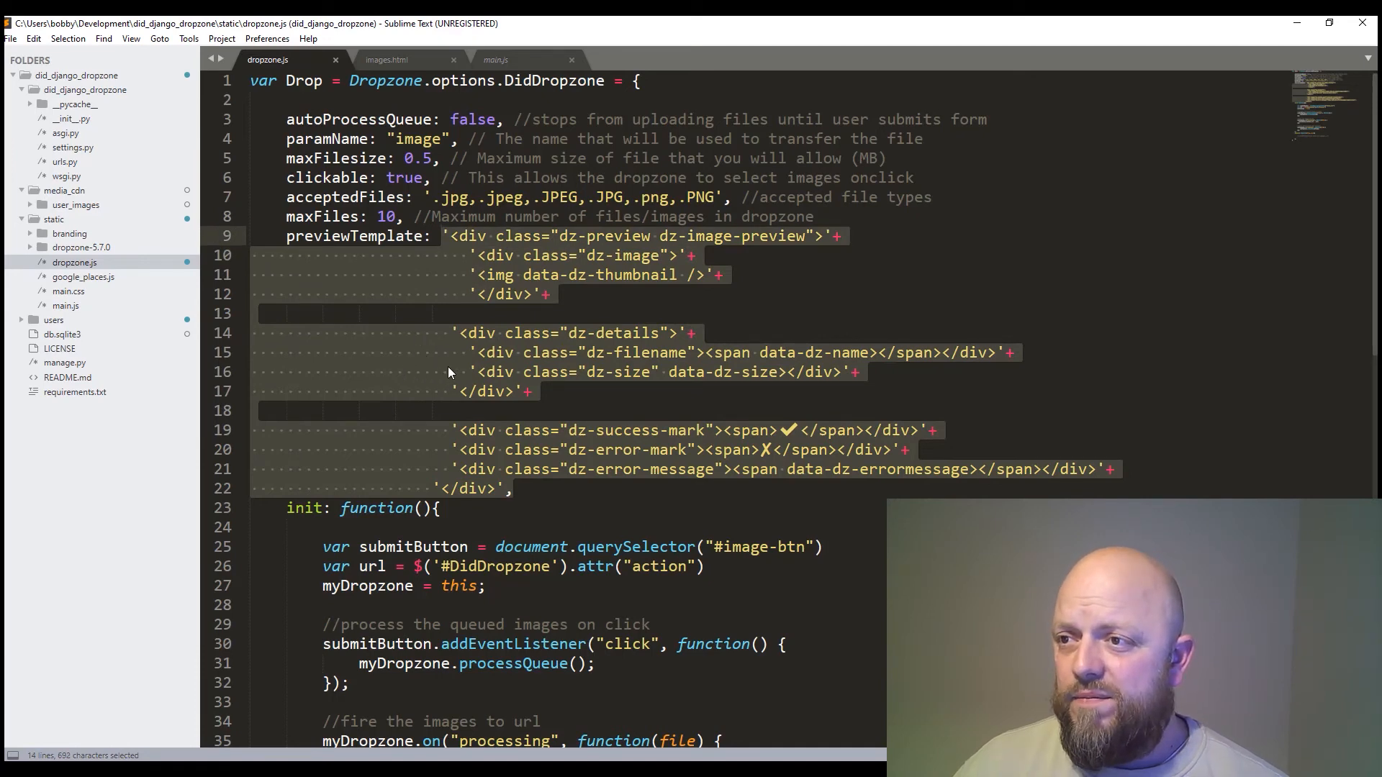
Step: Scroll to the end of dropzone.js's success handler, then switch to the images.html dropzone form
{"action": "scroll", "scroll_direction": "down", "scroll_amount": 3}
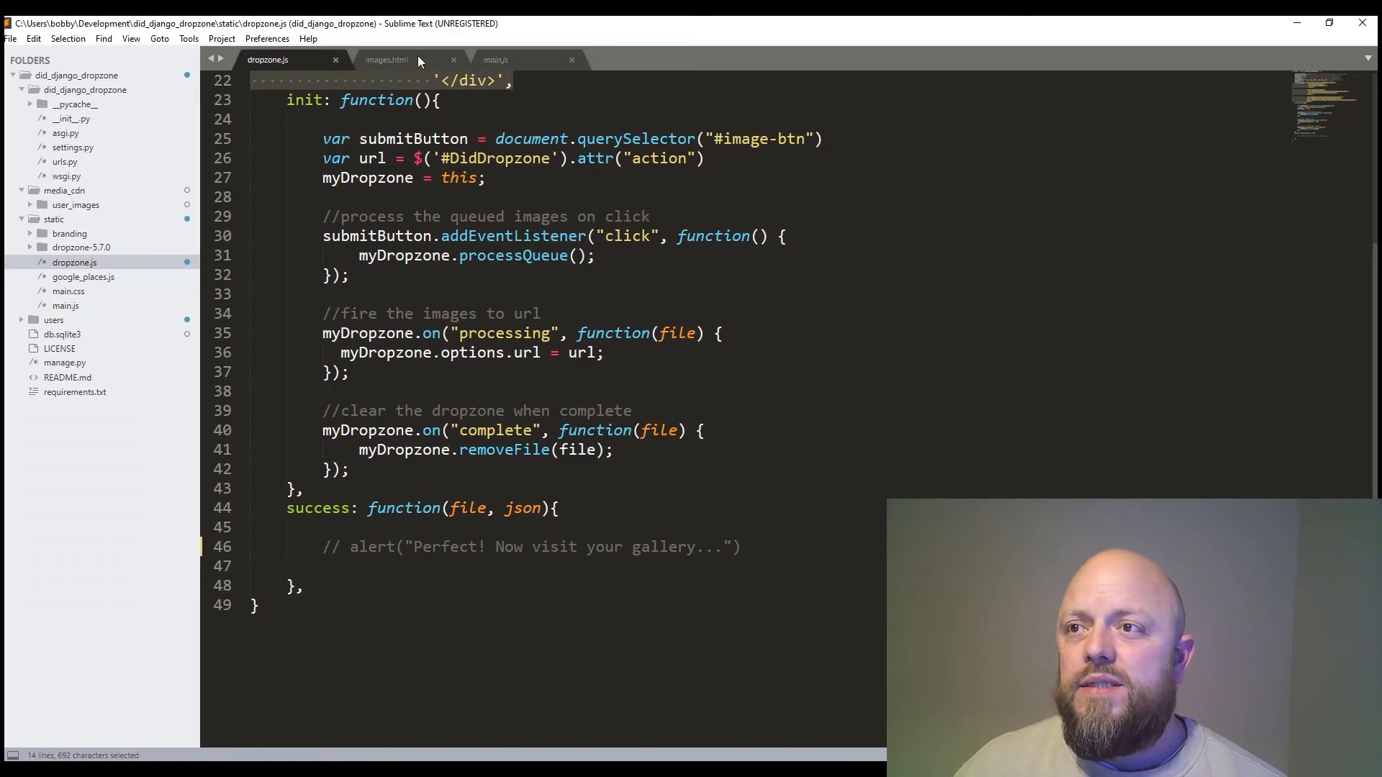
{"action": "left_click", "coordinate": [386, 59]}
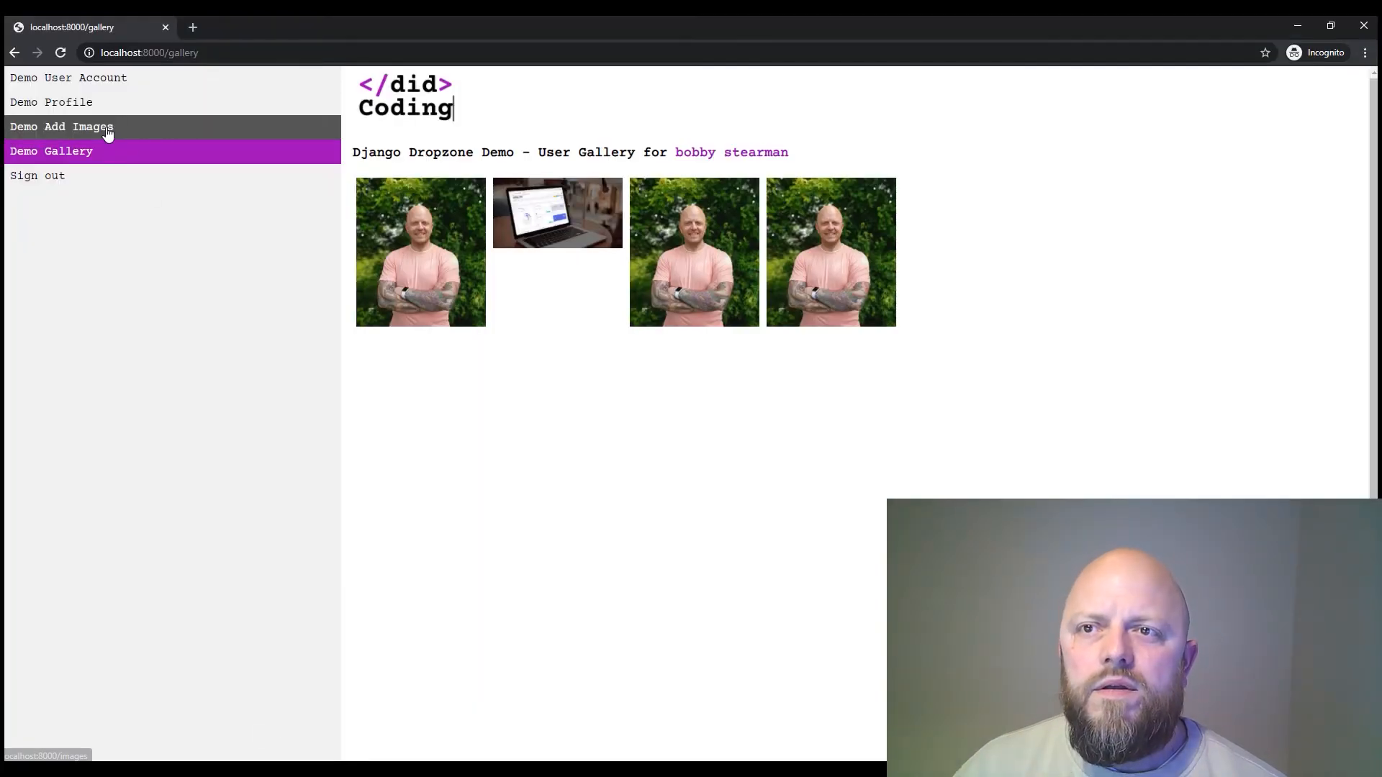
{"action": "left_click", "coordinate": [60, 127]}
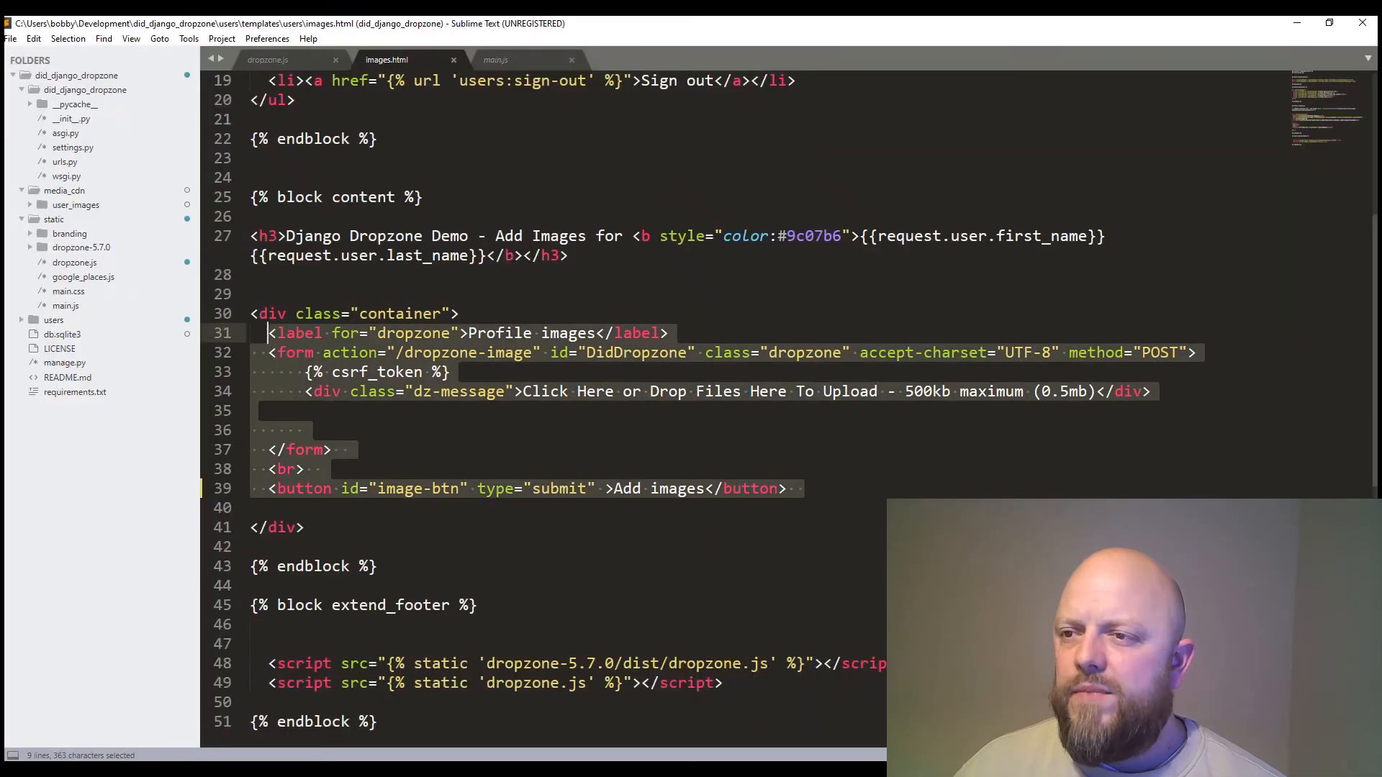
Step: Go back to dropzone.js showing the DidDropzone options, preview template and init submit handler
{"action": "left_click", "coordinate": [269, 59]}
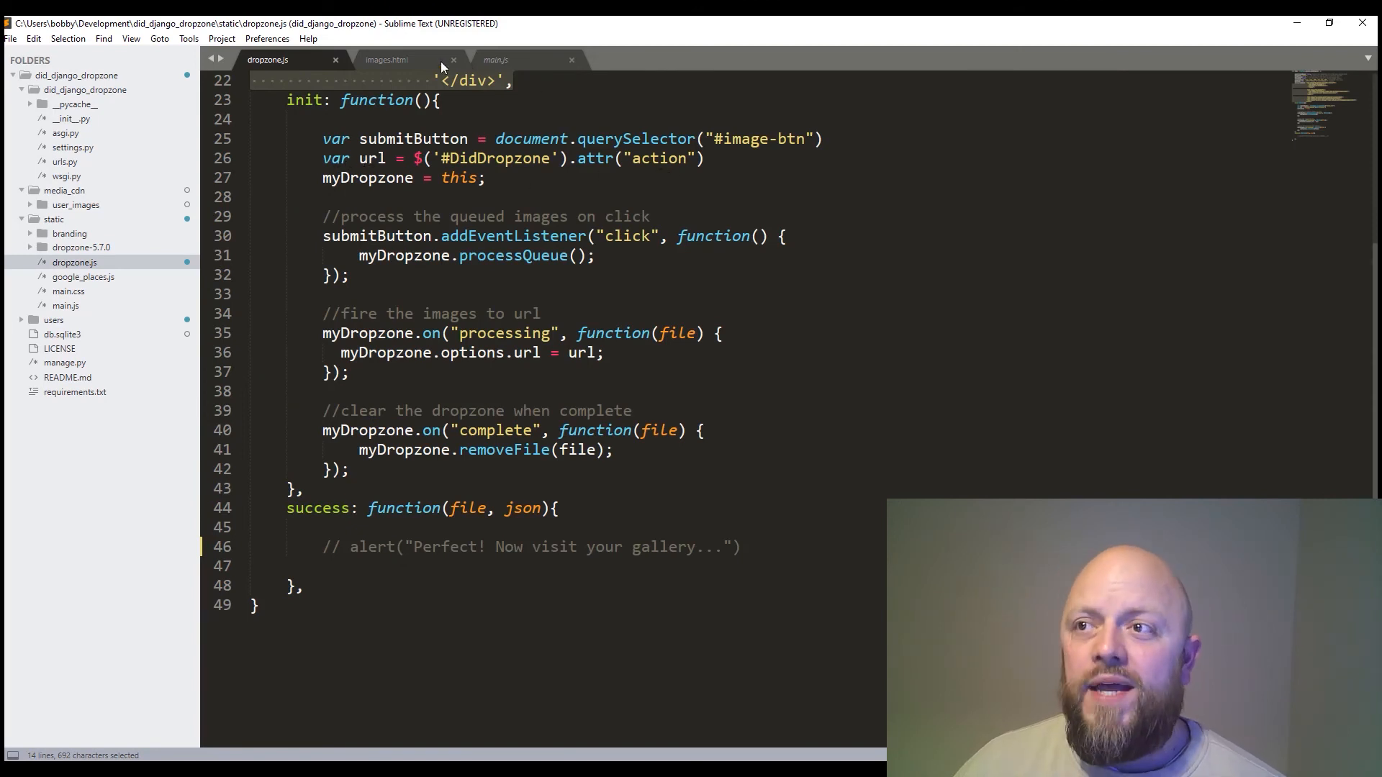
{"action": "left_click", "coordinate": [386, 59]}
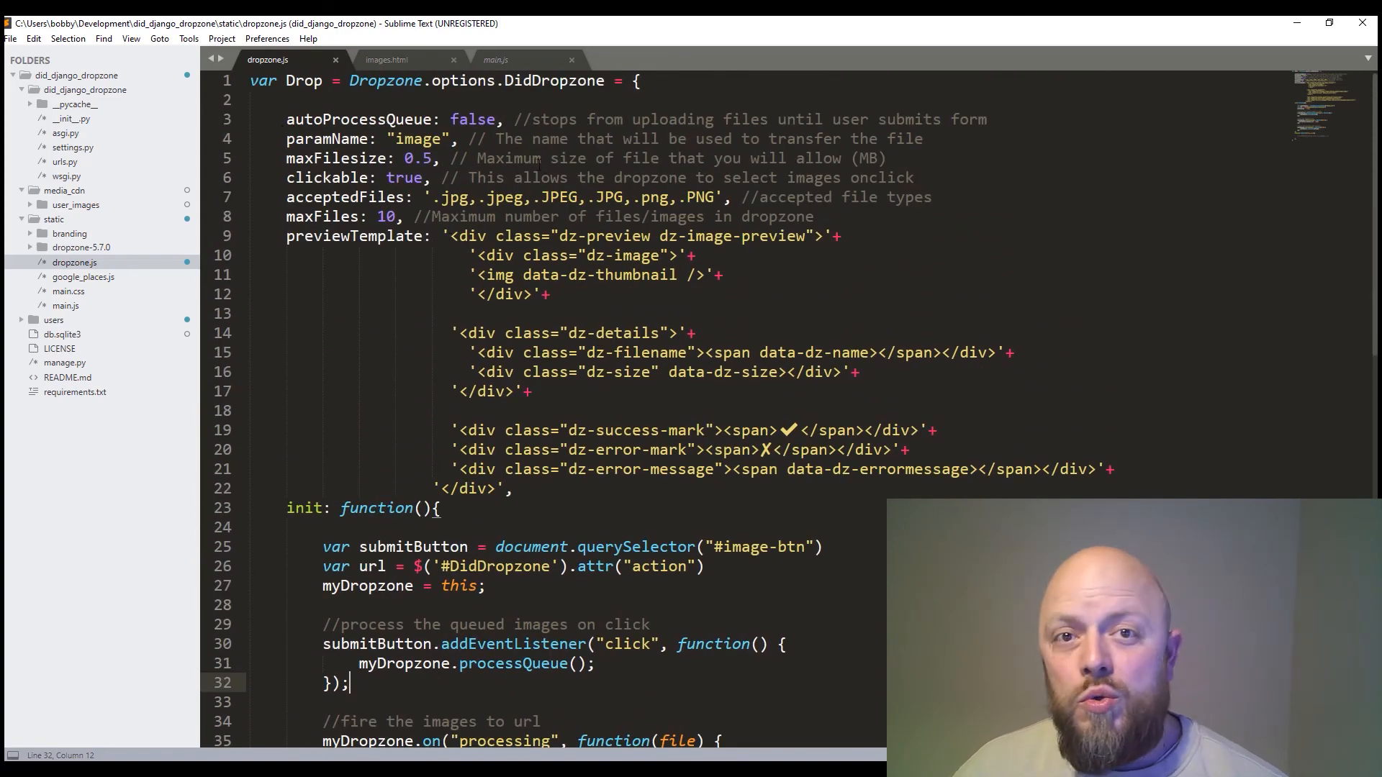
Step: Scroll dropzone.js to the init handlers and success function, comparing briefly with images.html's form
{"action": "scroll", "scroll_direction": "down", "scroll_amount": 3}
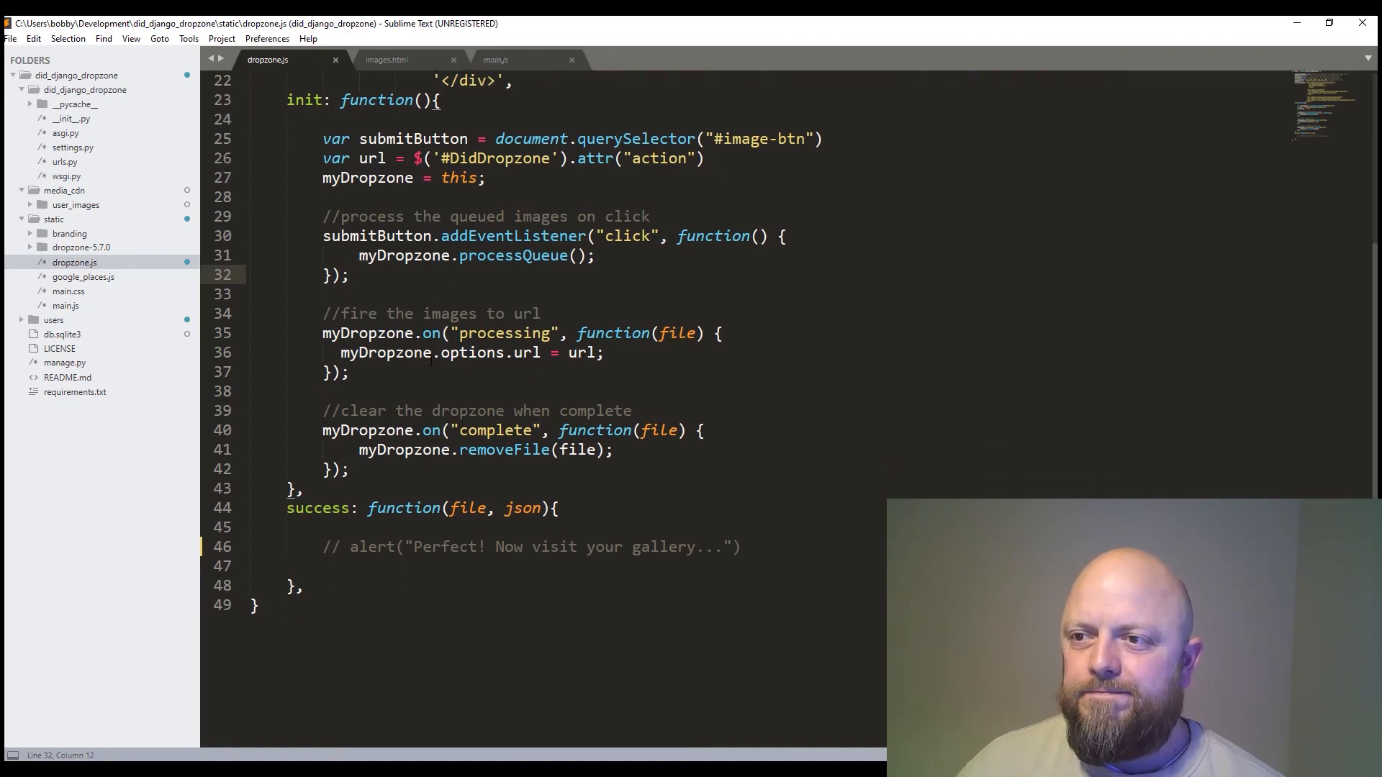
{"action": "scroll", "scroll_direction": "down", "scroll_amount": 3}
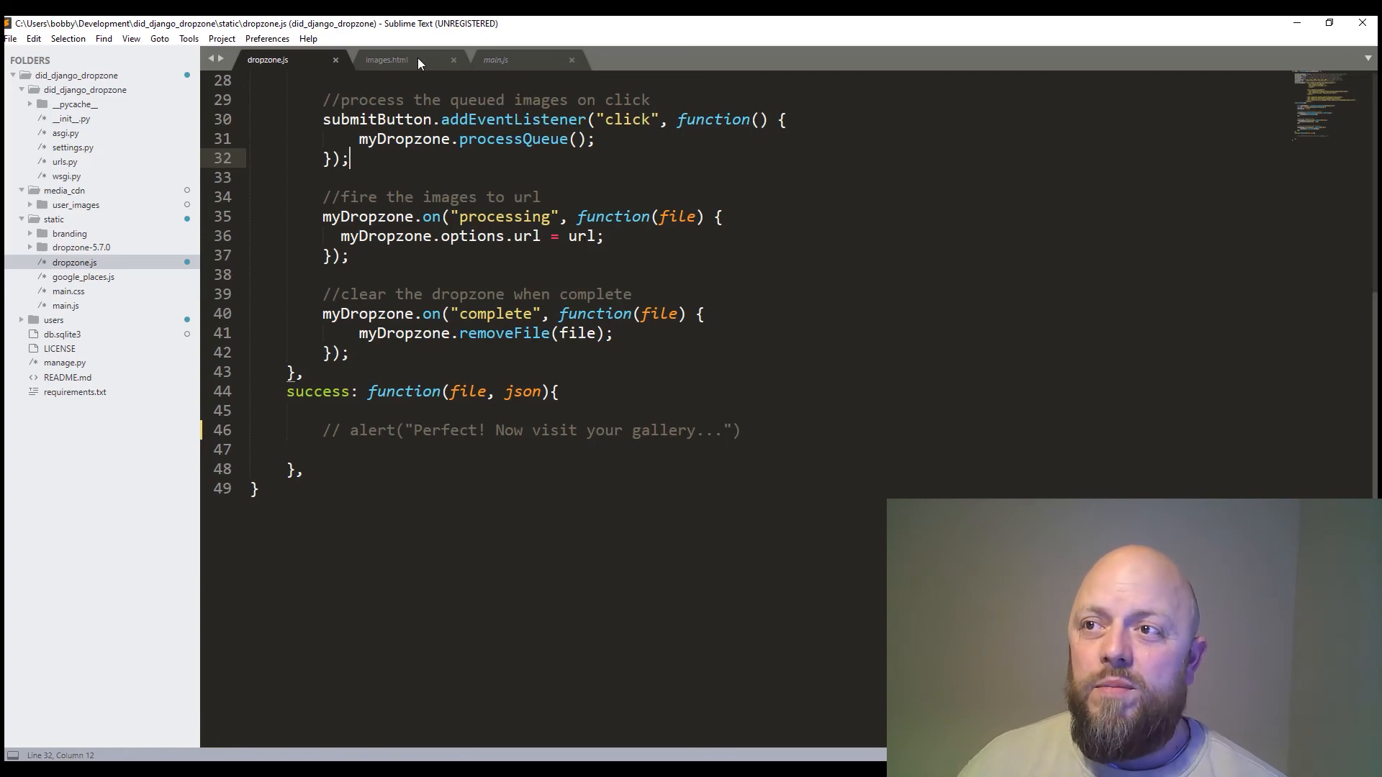
{"action": "left_click", "coordinate": [385, 61]}
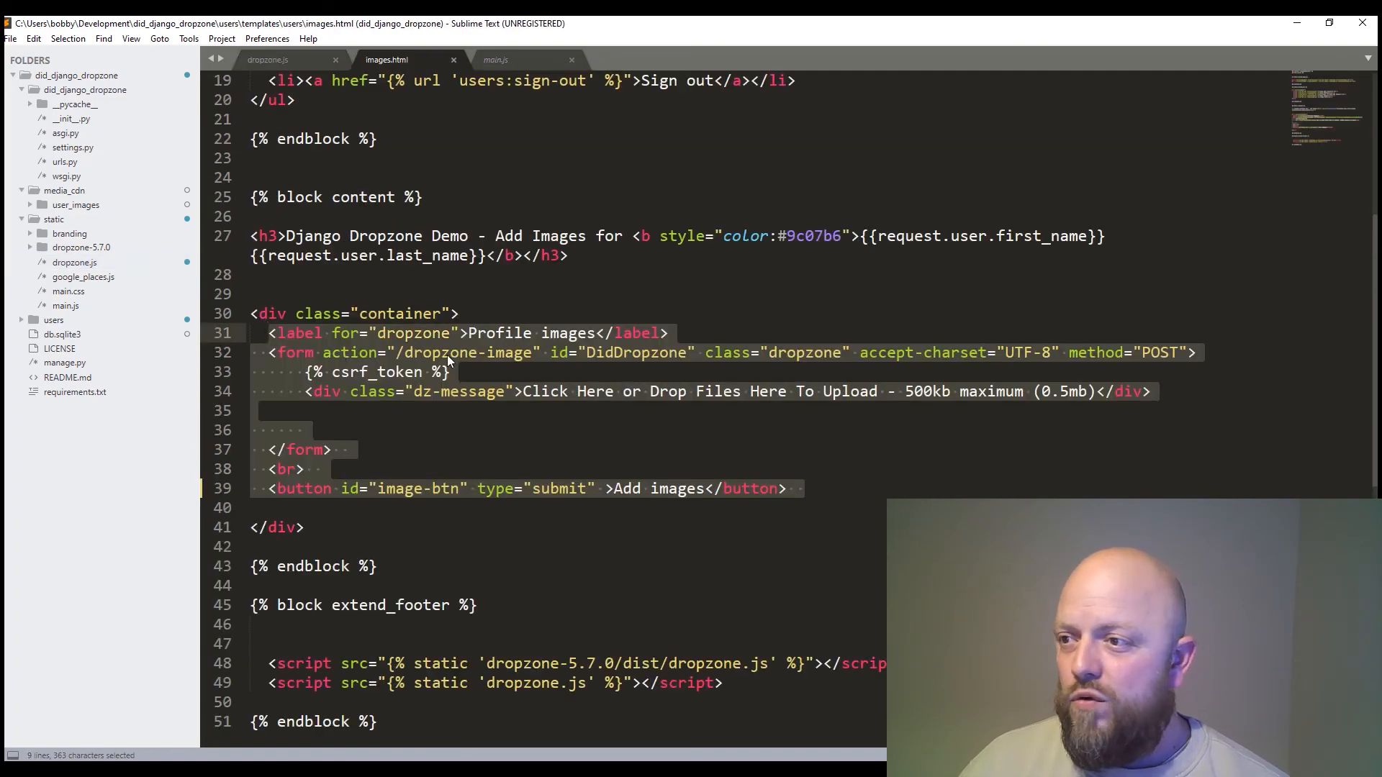
{"action": "mouse_move", "coordinate": [739, 349]}
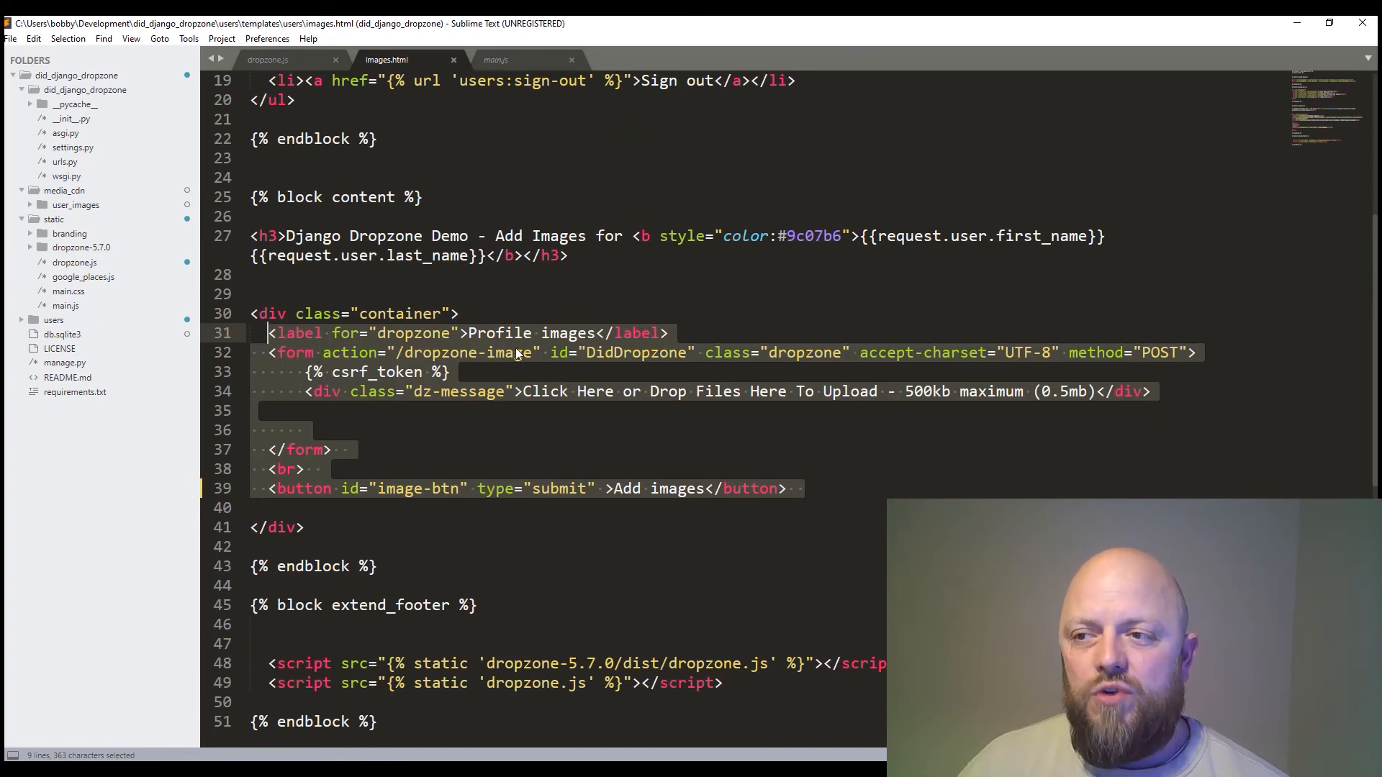
{"action": "left_click", "coordinate": [268, 59]}
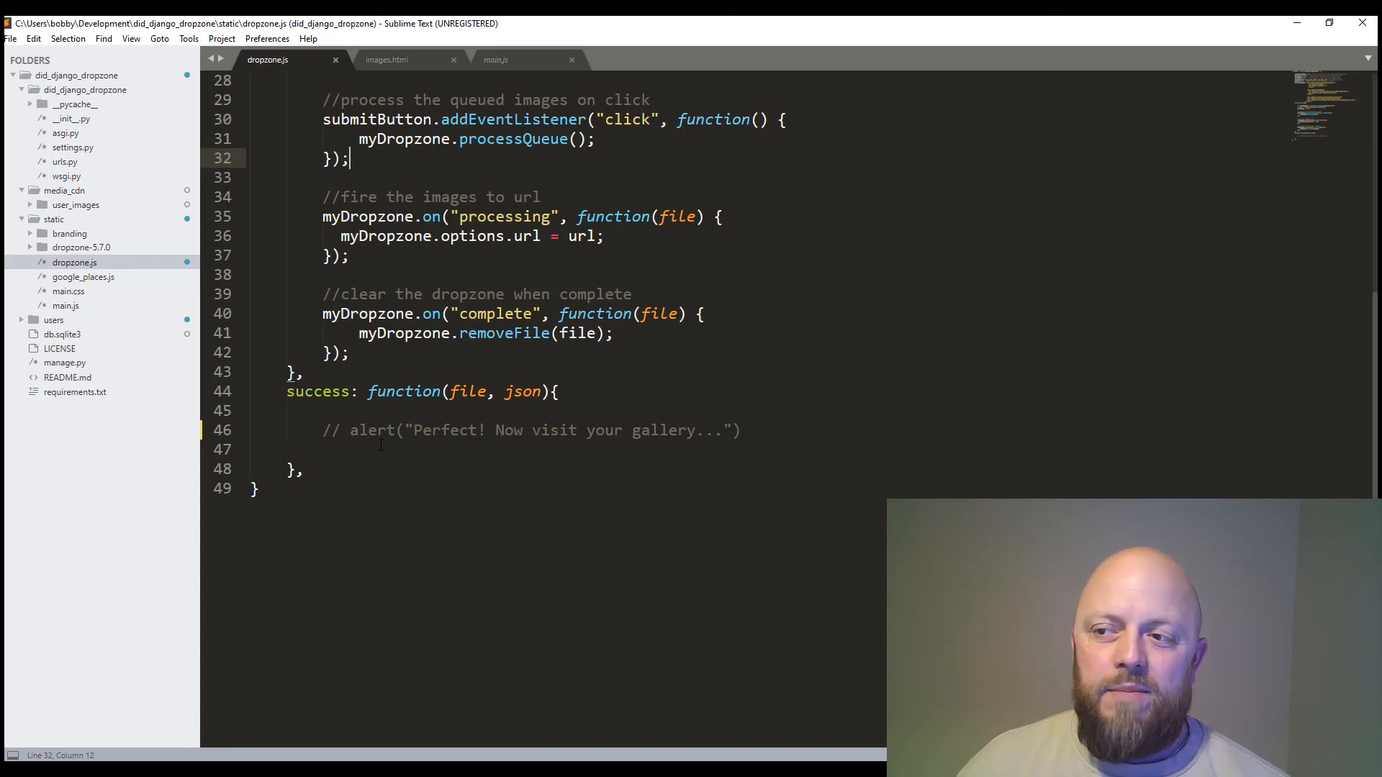
{"action": "left_click", "coordinate": [304, 469]}
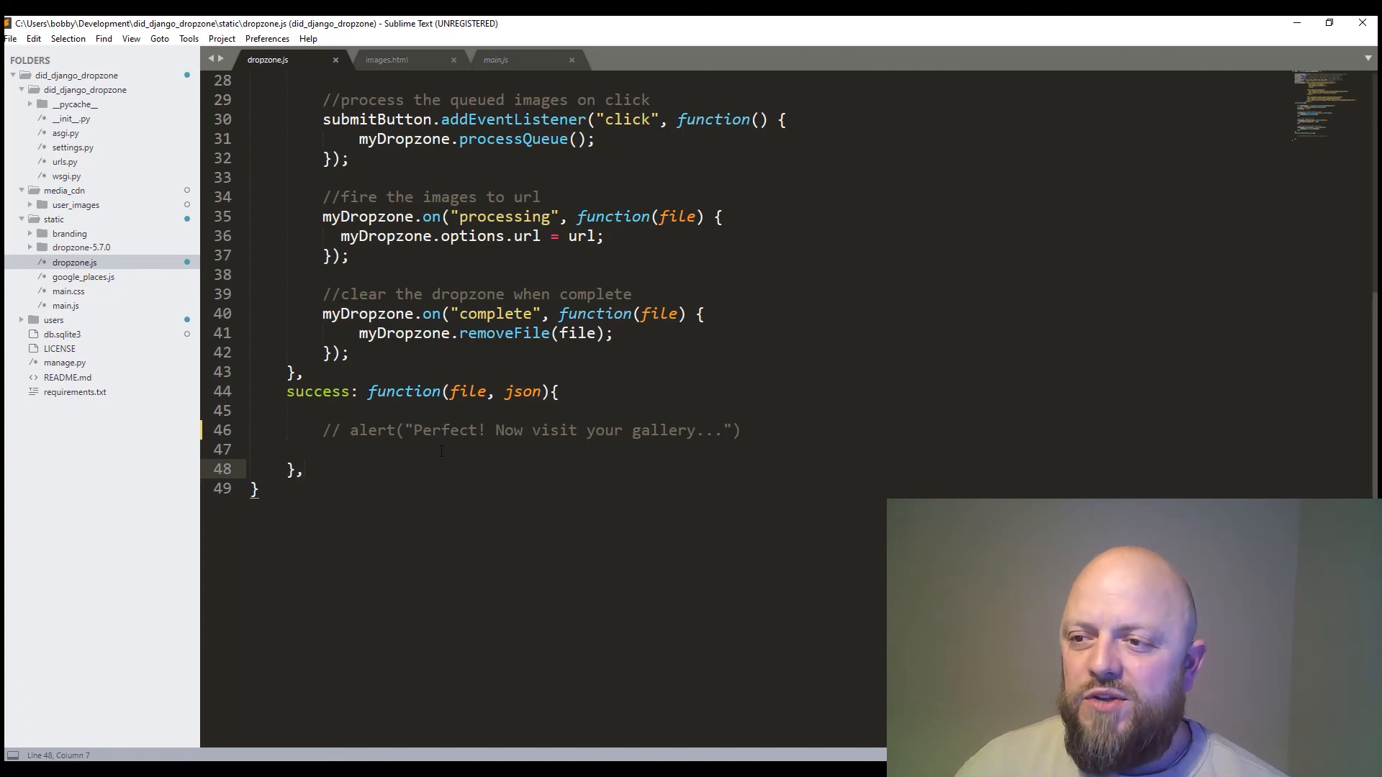
{"action": "mouse_move", "coordinate": [776, 446]}
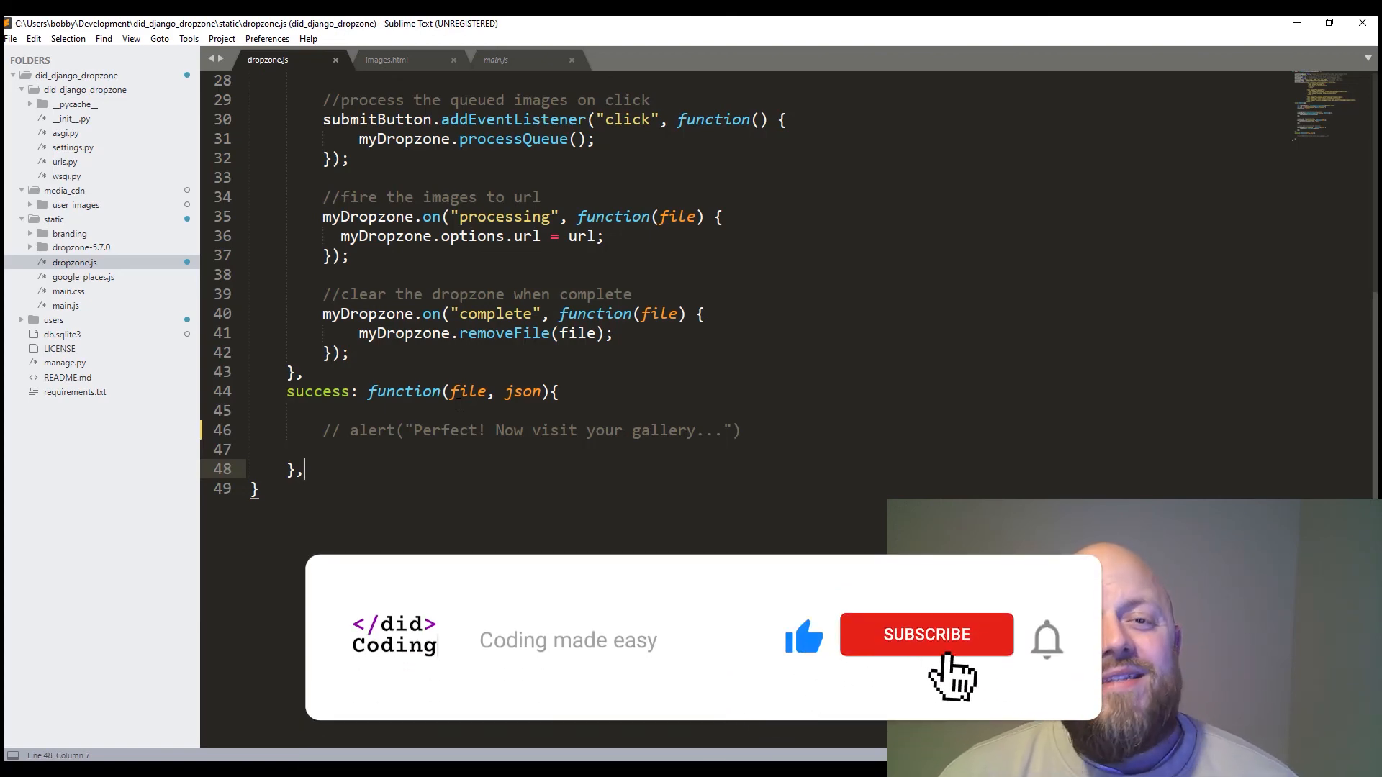
{"action": "left_click", "coordinate": [925, 633]}
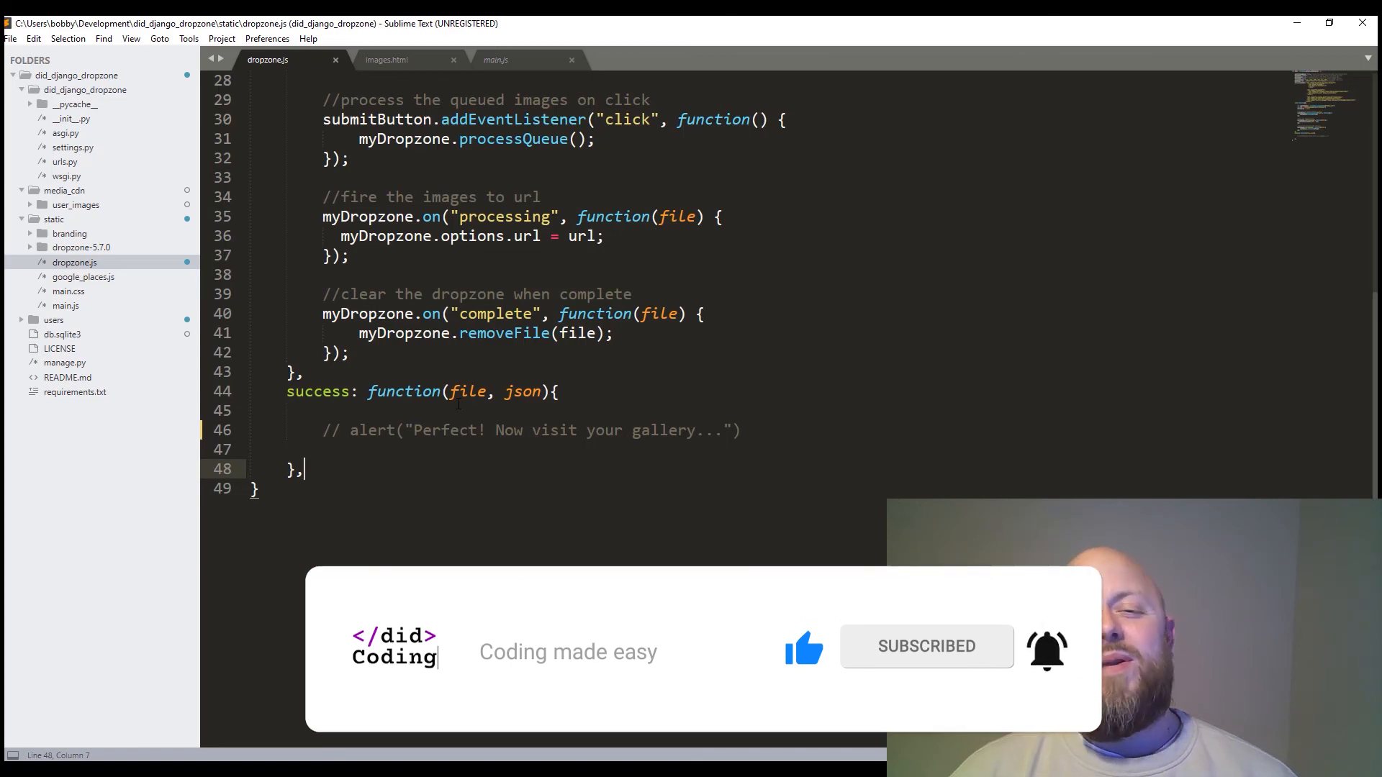